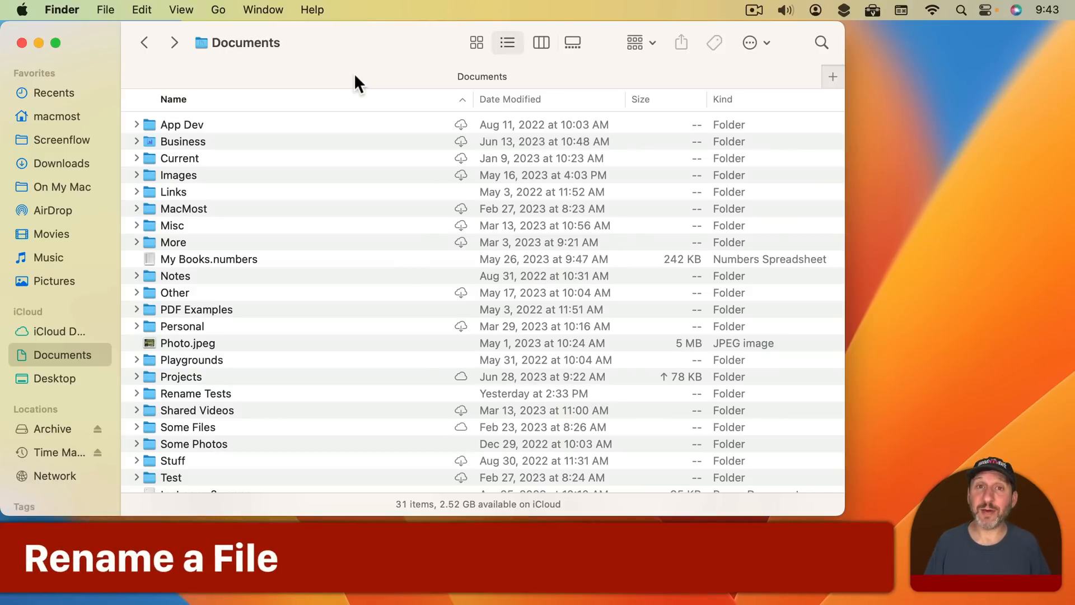
{"action": "mouse_move", "coordinate": [451, 199]}
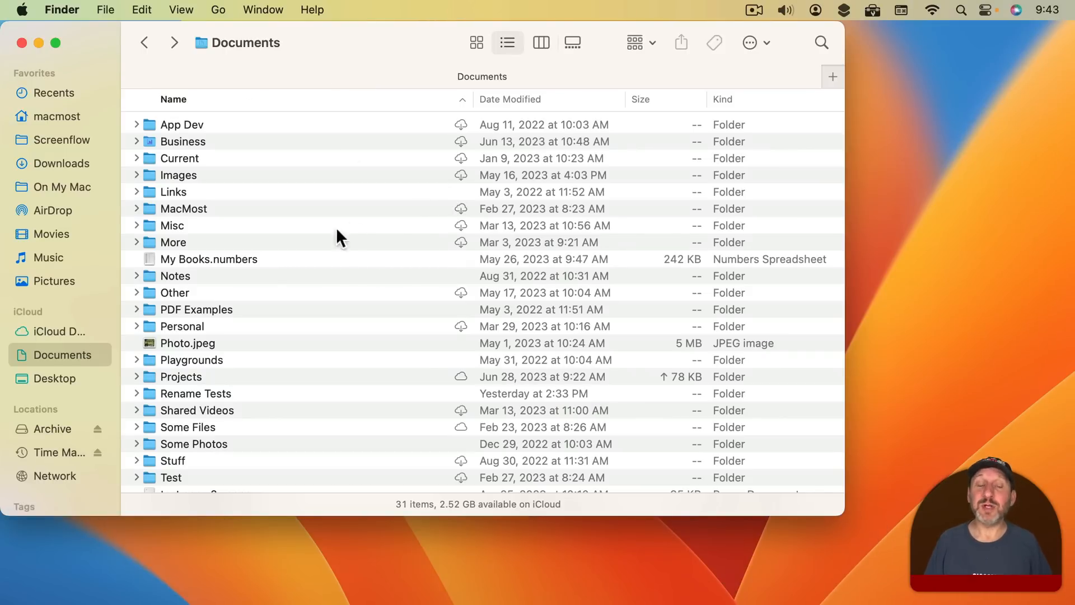
Rename the My Books.numbers spreadsheet in Documents to 'New Name'
{"action": "left_click", "coordinate": [210, 259]}
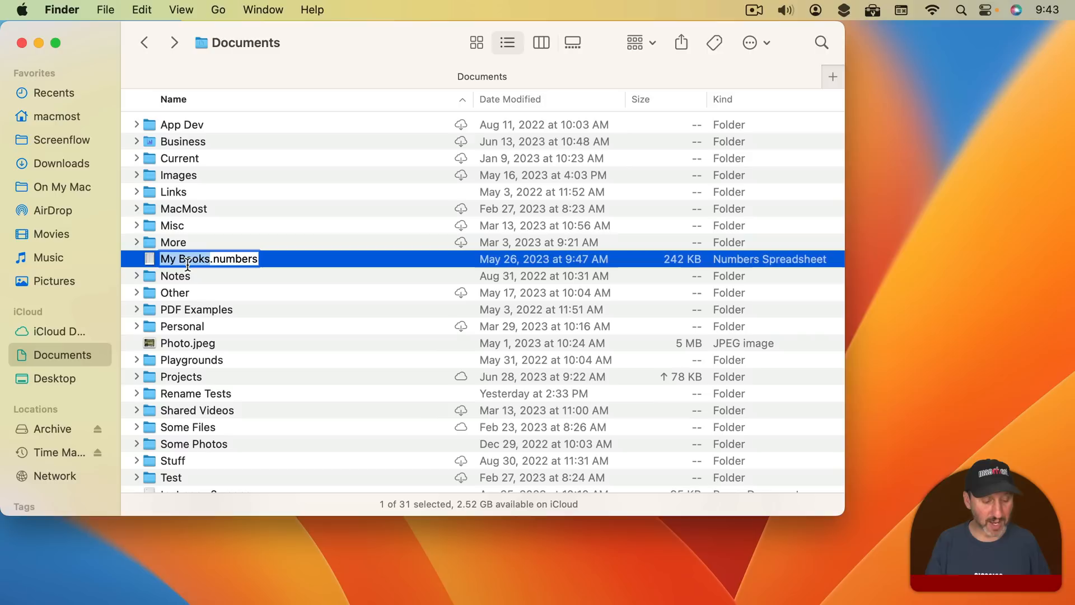
{"action": "type", "text": "New Name"}
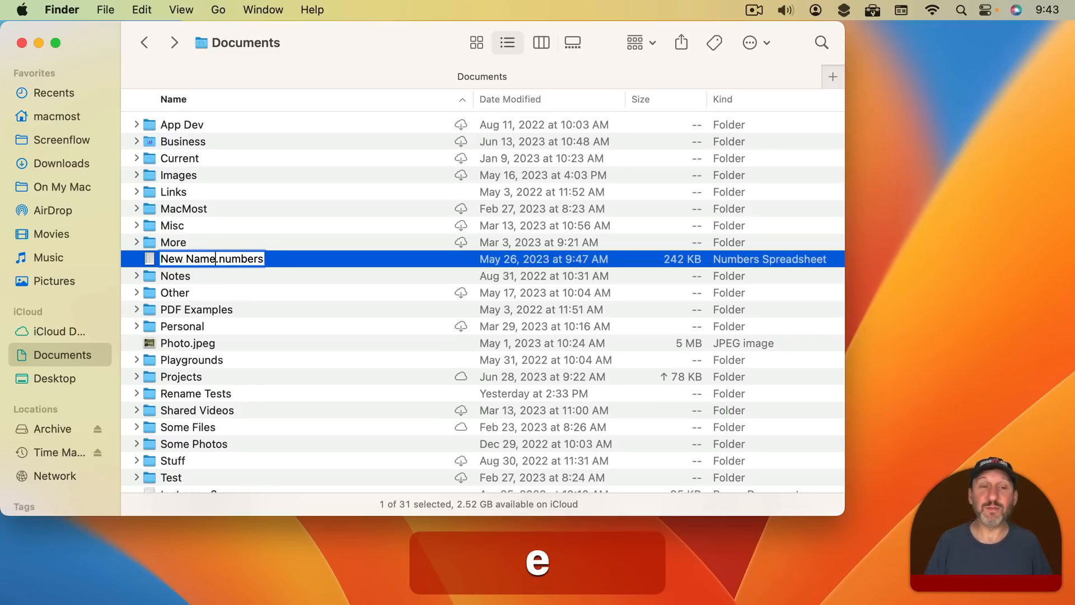
{"action": "key", "text": "Return"}
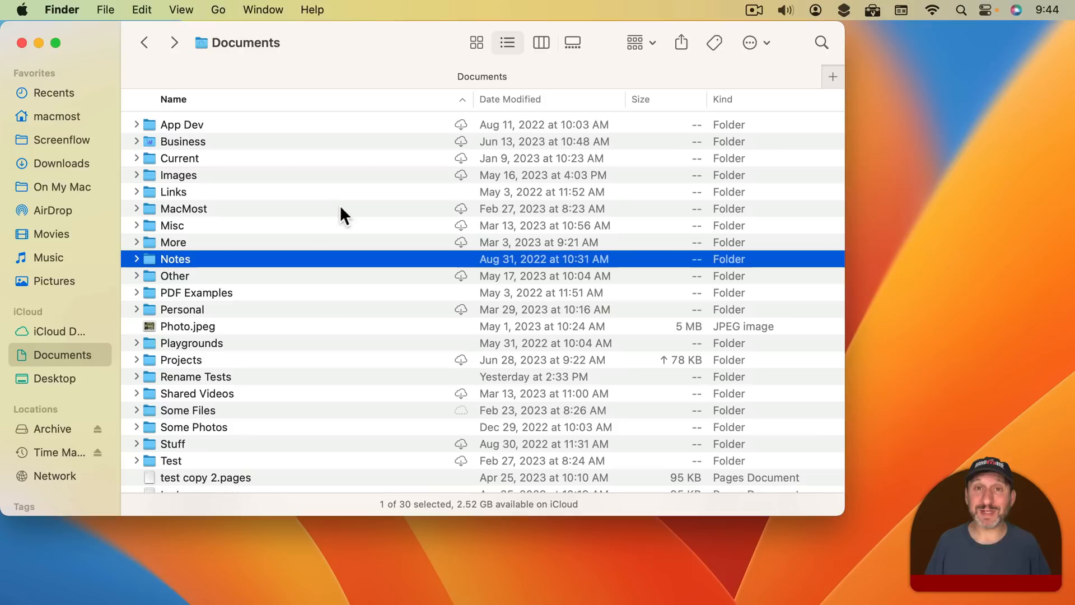
{"action": "mouse_move", "coordinate": [90, 17]}
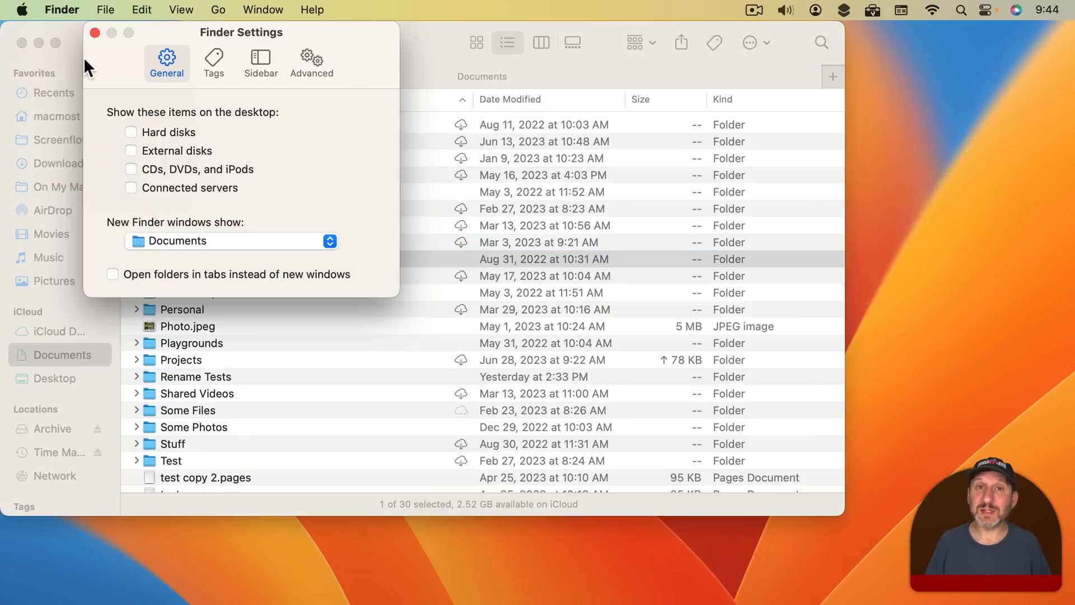
{"action": "left_click", "coordinate": [310, 59]}
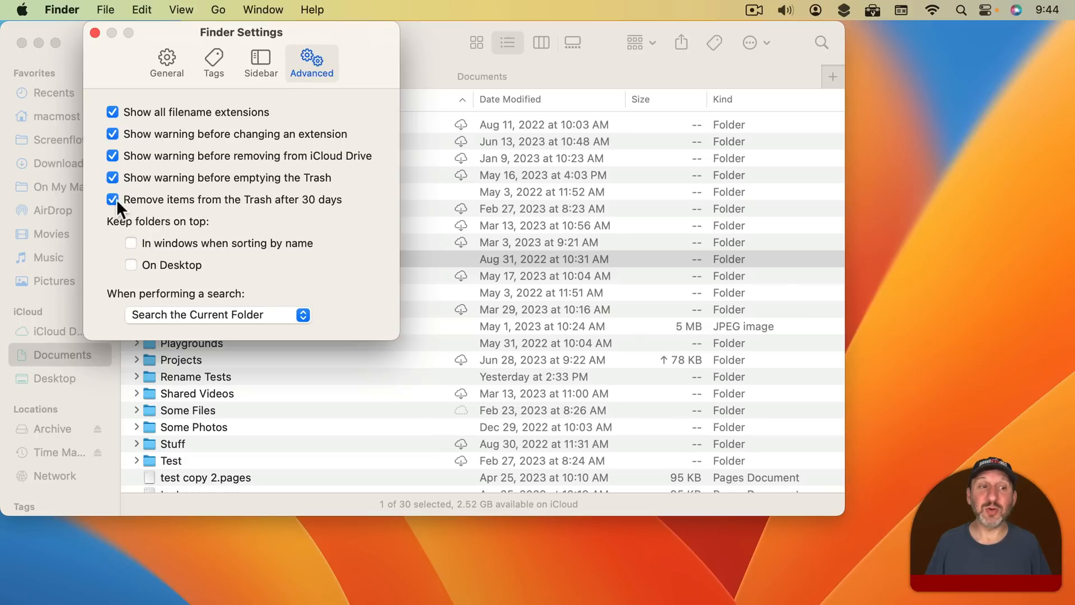
{"action": "mouse_move", "coordinate": [344, 208]}
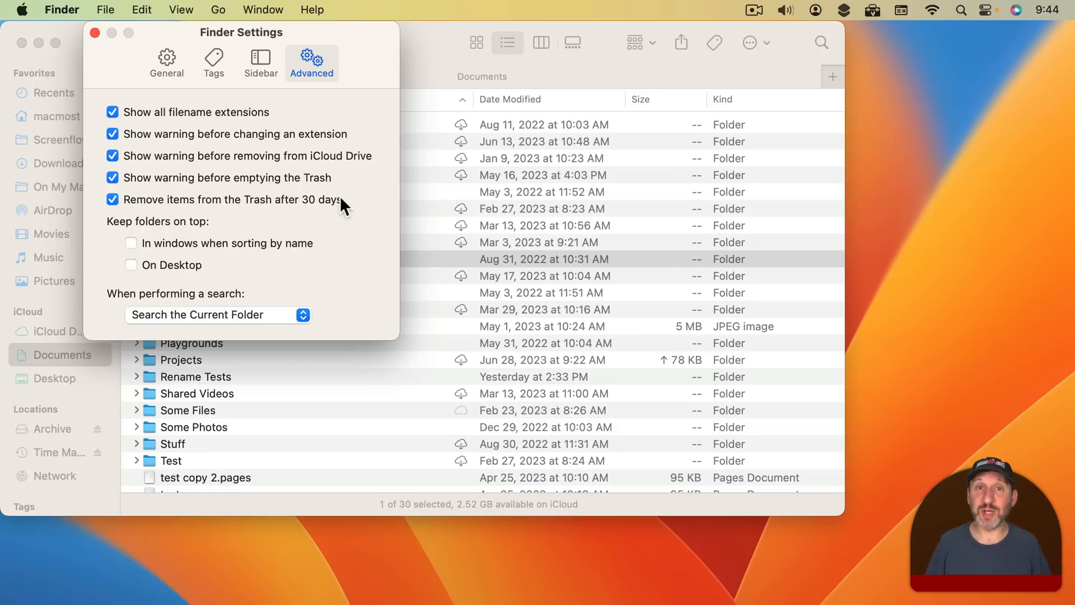
{"action": "left_click", "coordinate": [96, 32]}
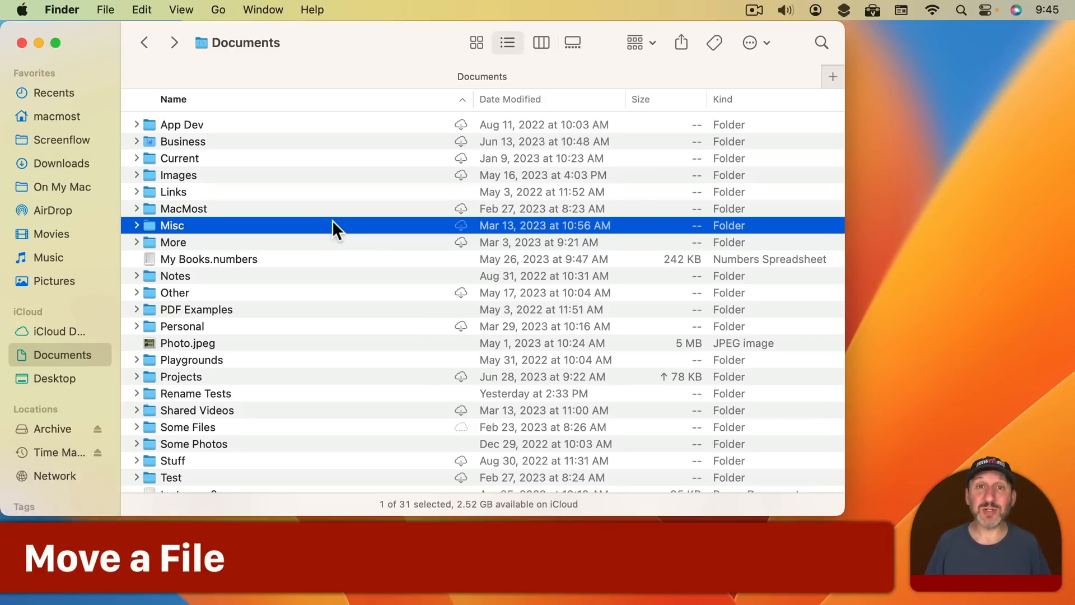
Copy stuff.zip from More into Current via a second Finder window, then close that window
{"action": "left_click", "coordinate": [209, 259]}
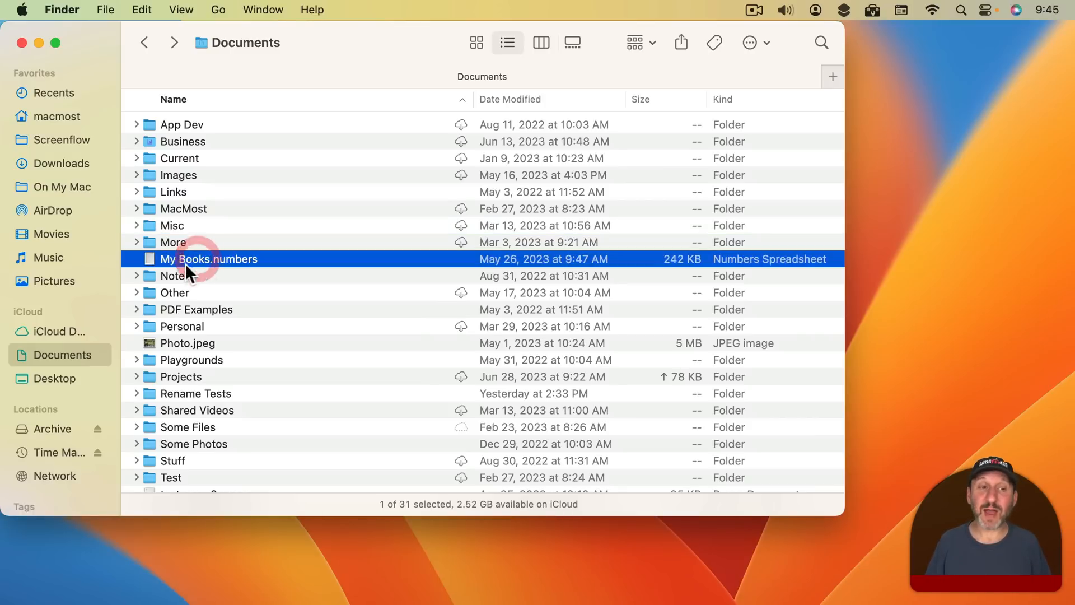
{"action": "left_click", "coordinate": [179, 158]}
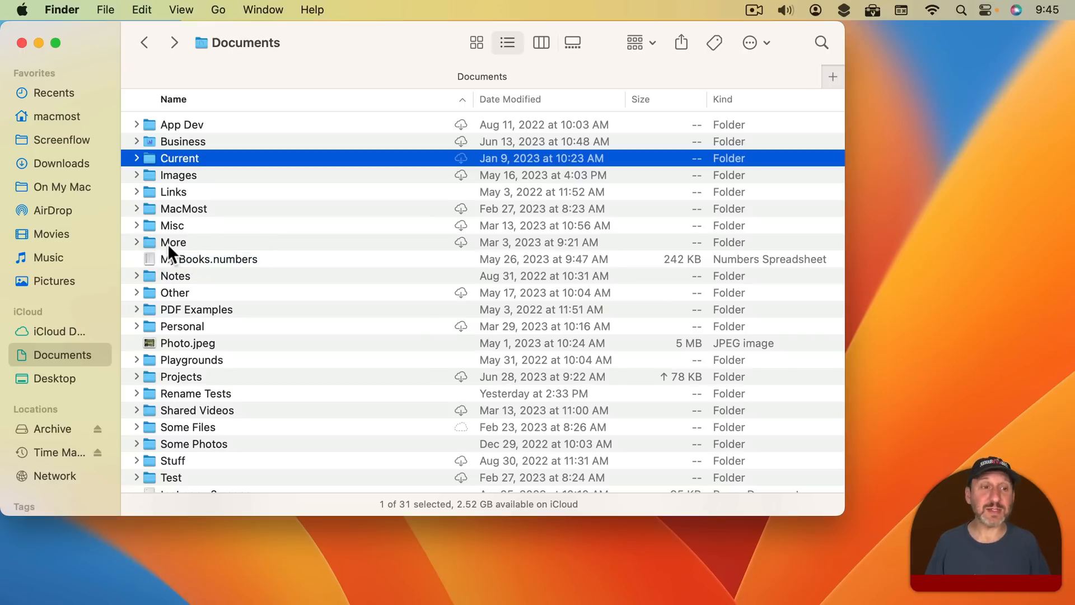
{"action": "left_click", "coordinate": [105, 11]}
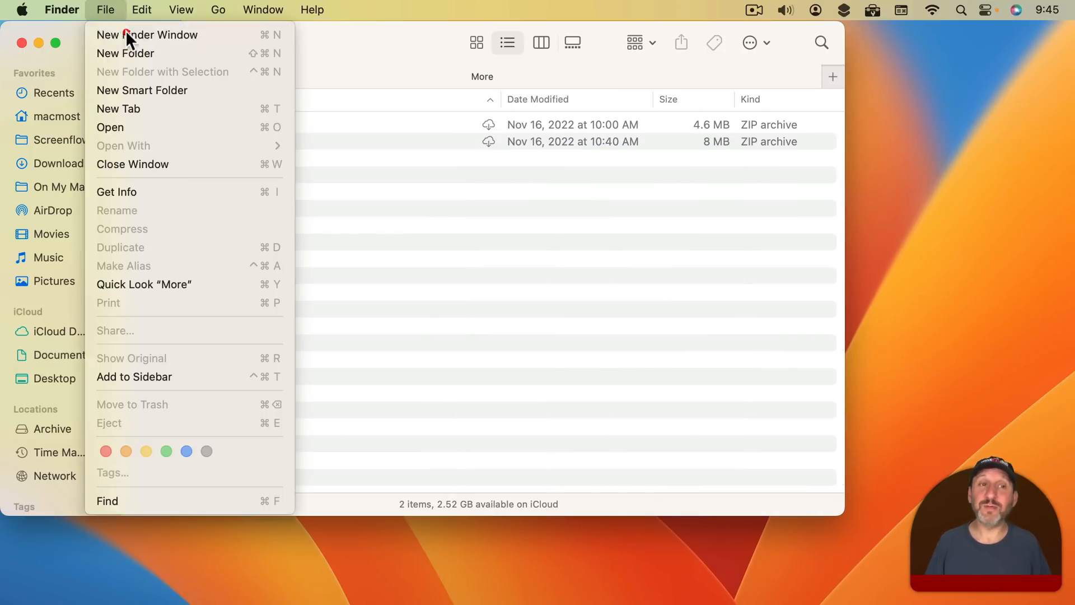
{"action": "left_click", "coordinate": [146, 35]}
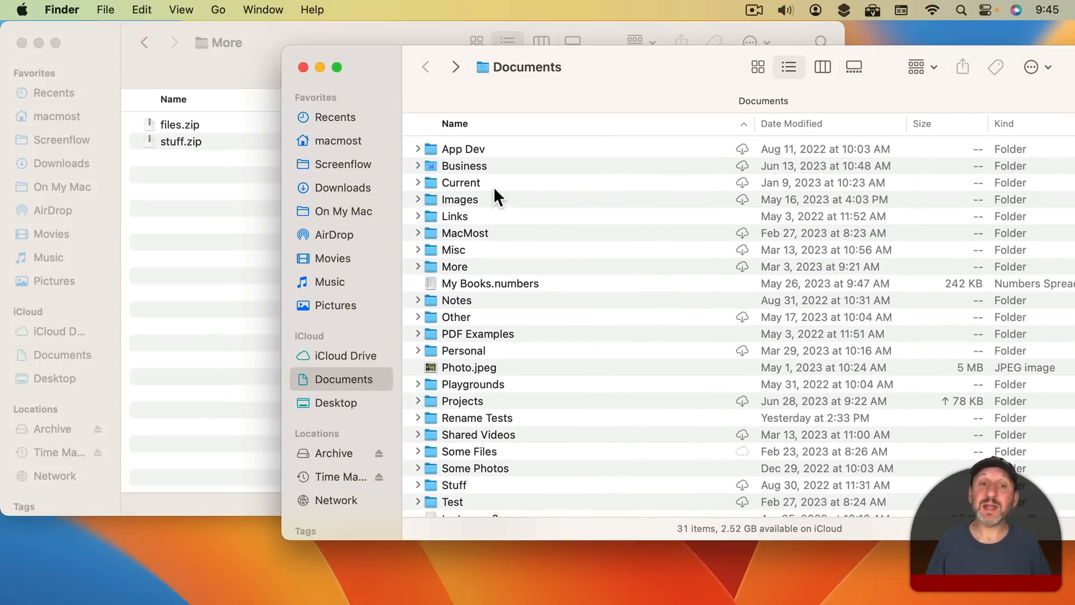
{"action": "double_click", "coordinate": [461, 183]}
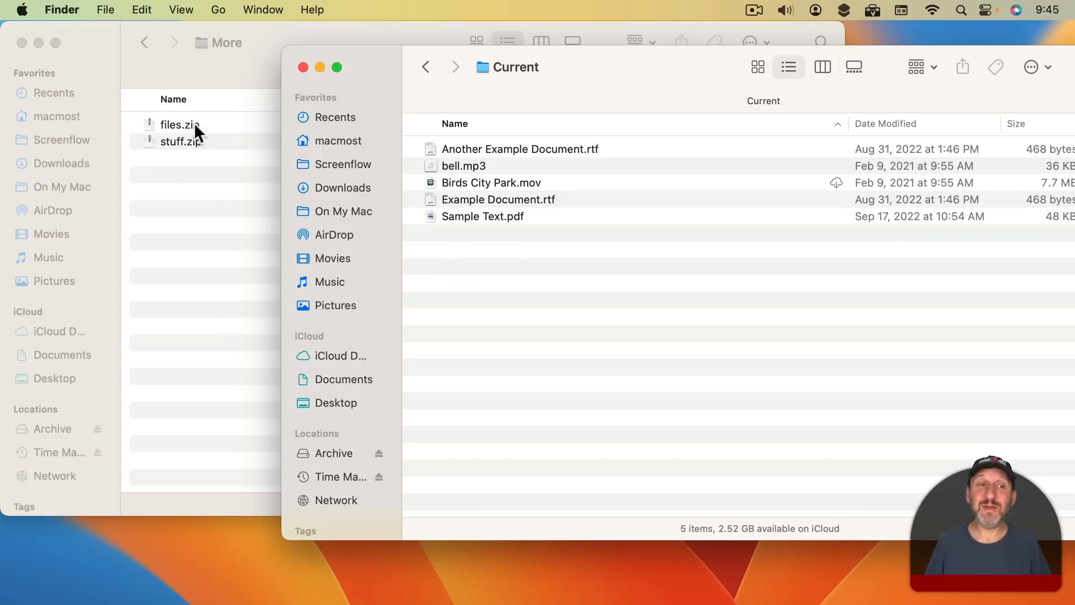
{"action": "mouse_move", "coordinate": [188, 168]}
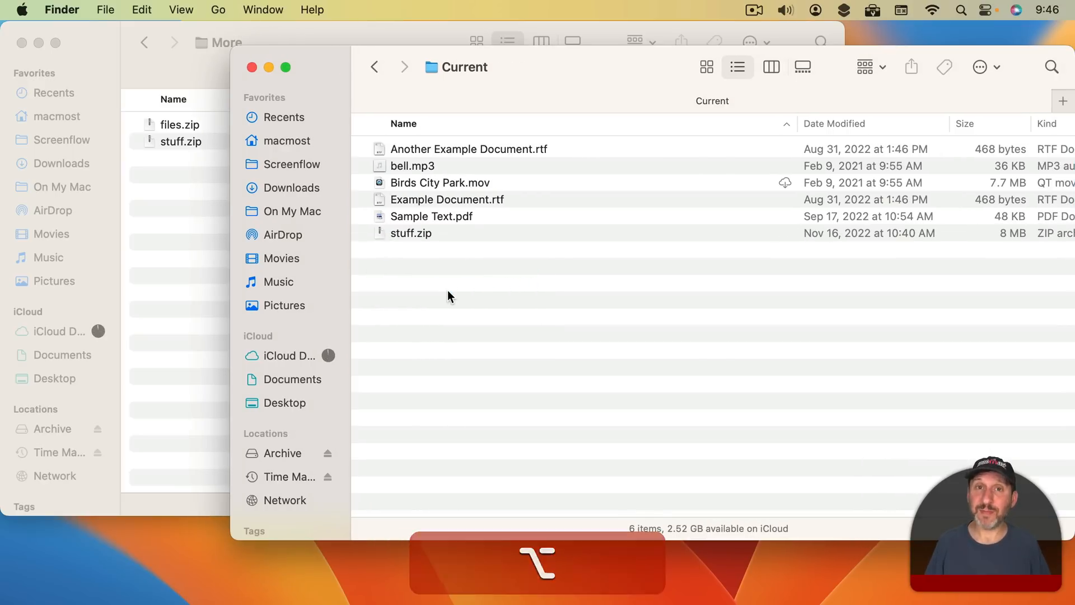
{"action": "left_click", "coordinate": [252, 67]}
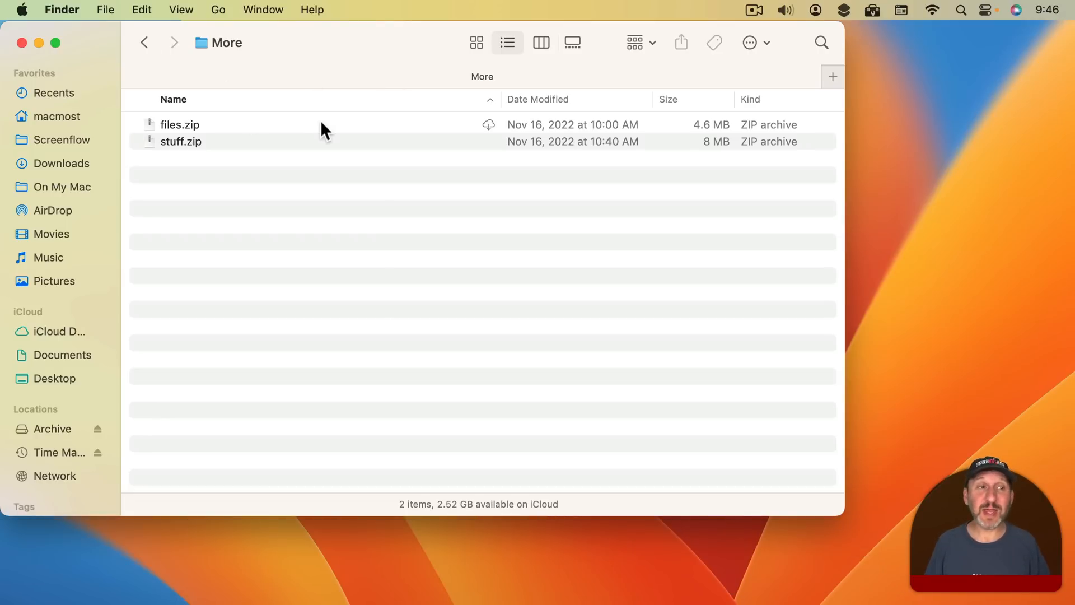
Search This Mac for names containing 'my books', listing My Books.numbers and The Attic Bookstore file
{"action": "key", "text": "cmd"}
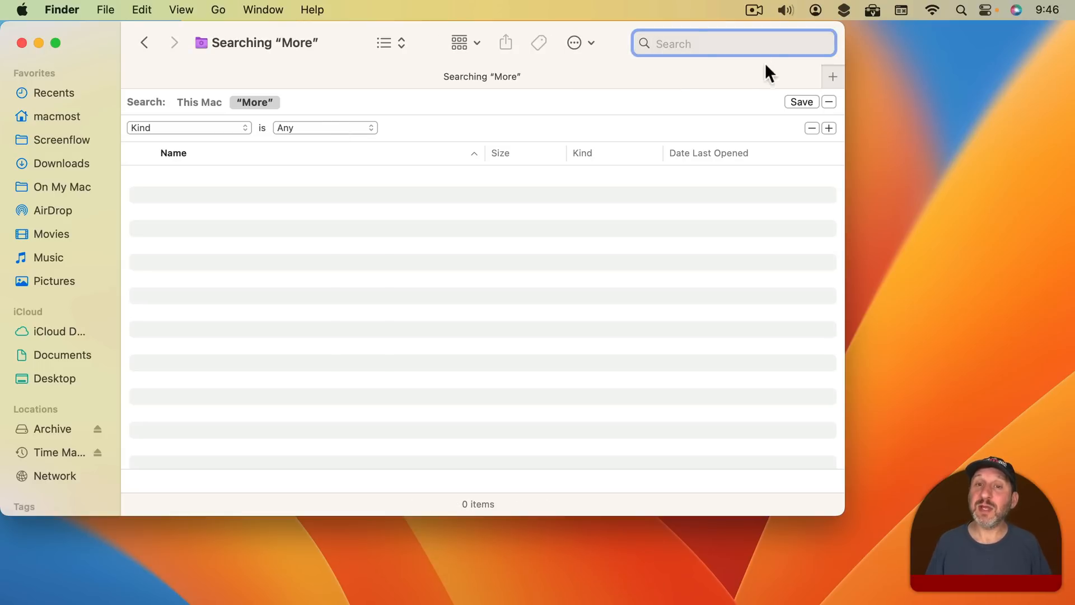
{"action": "mouse_move", "coordinate": [659, 82]}
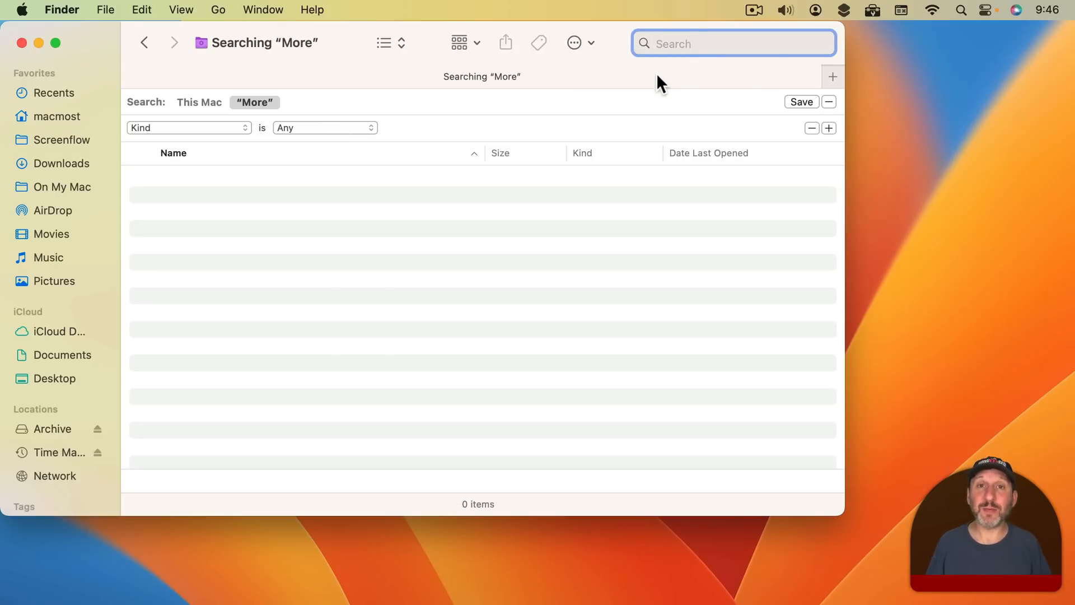
{"action": "type", "text": "my boo"}
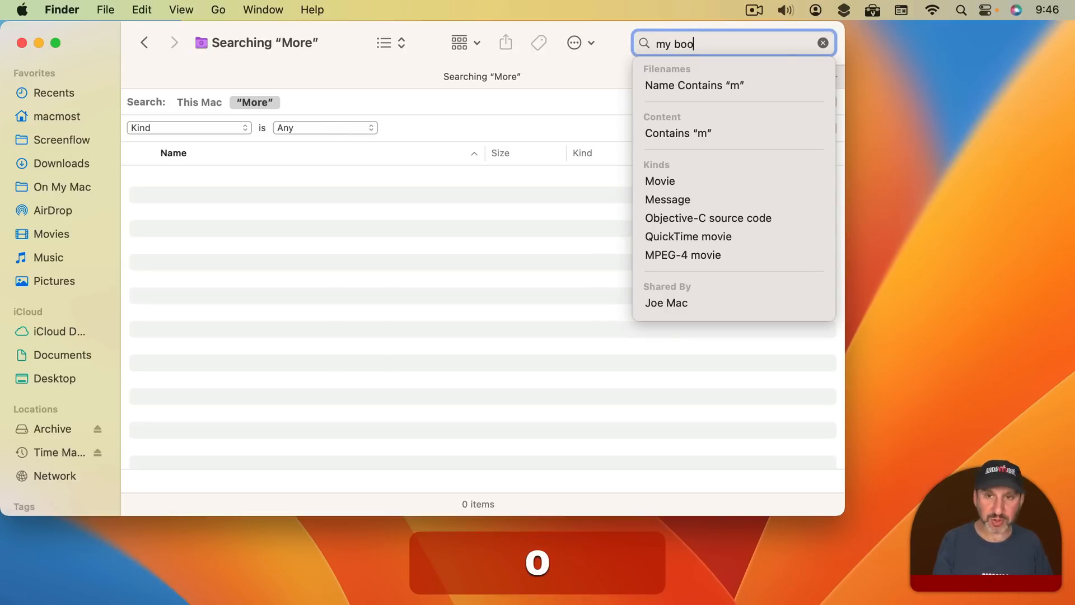
{"action": "type", "text": "ks"}
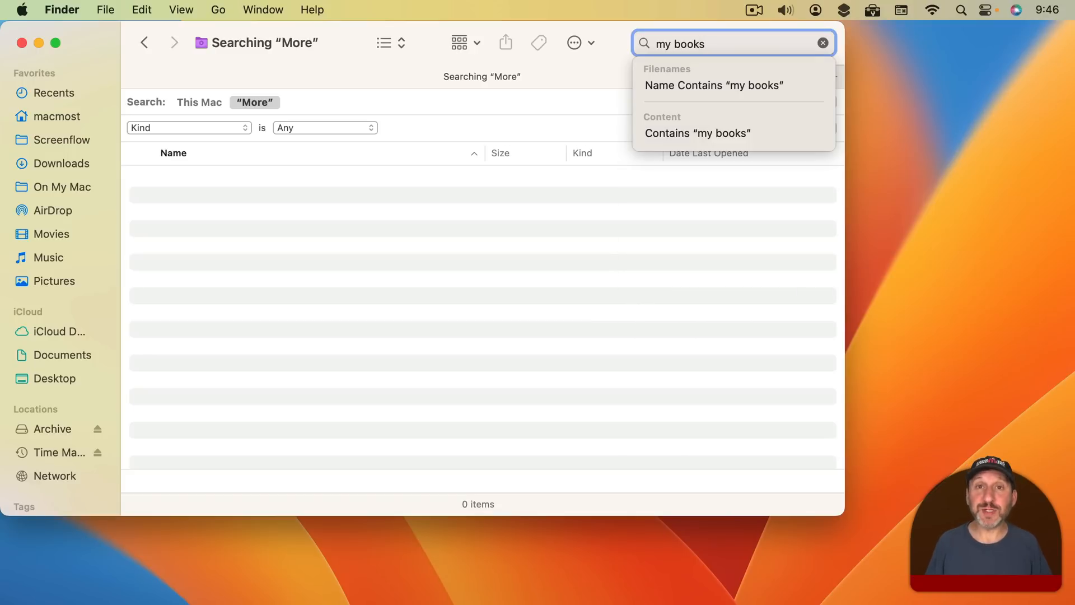
{"action": "mouse_move", "coordinate": [714, 85]}
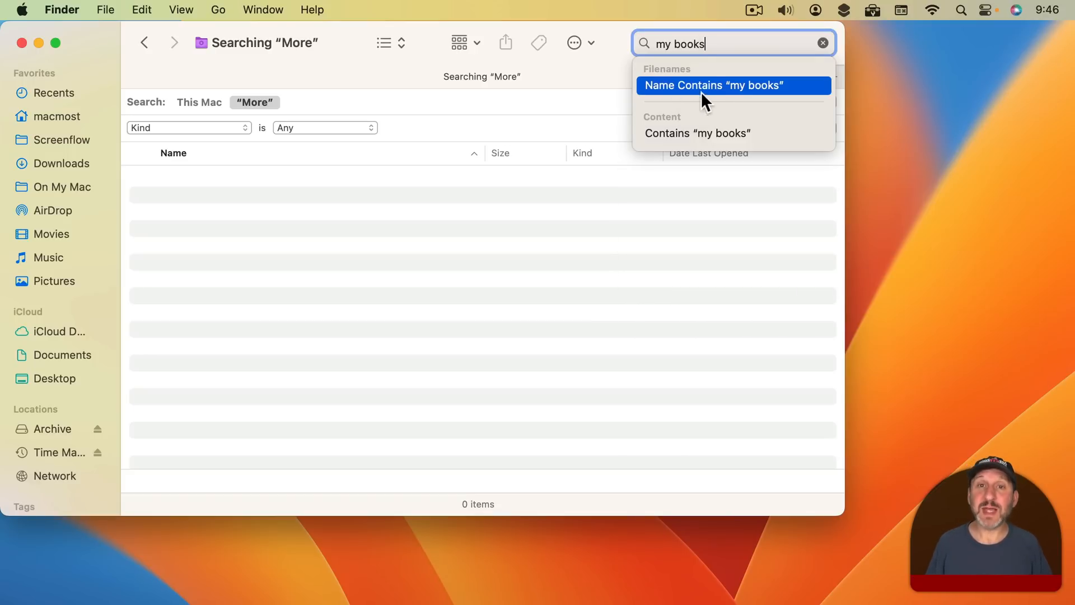
{"action": "mouse_move", "coordinate": [688, 142]}
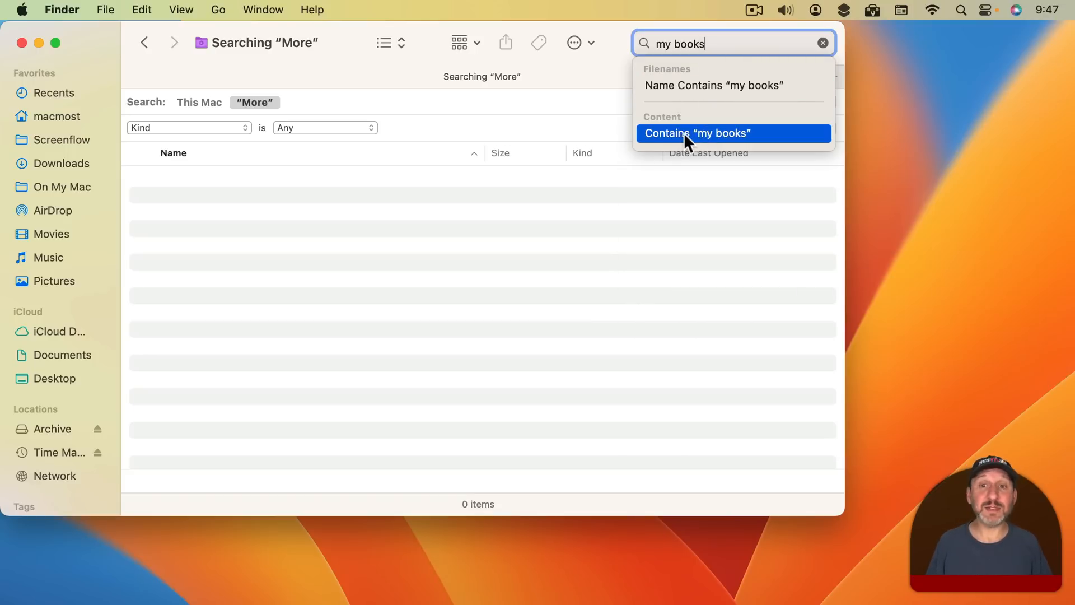
{"action": "left_click", "coordinate": [713, 85]}
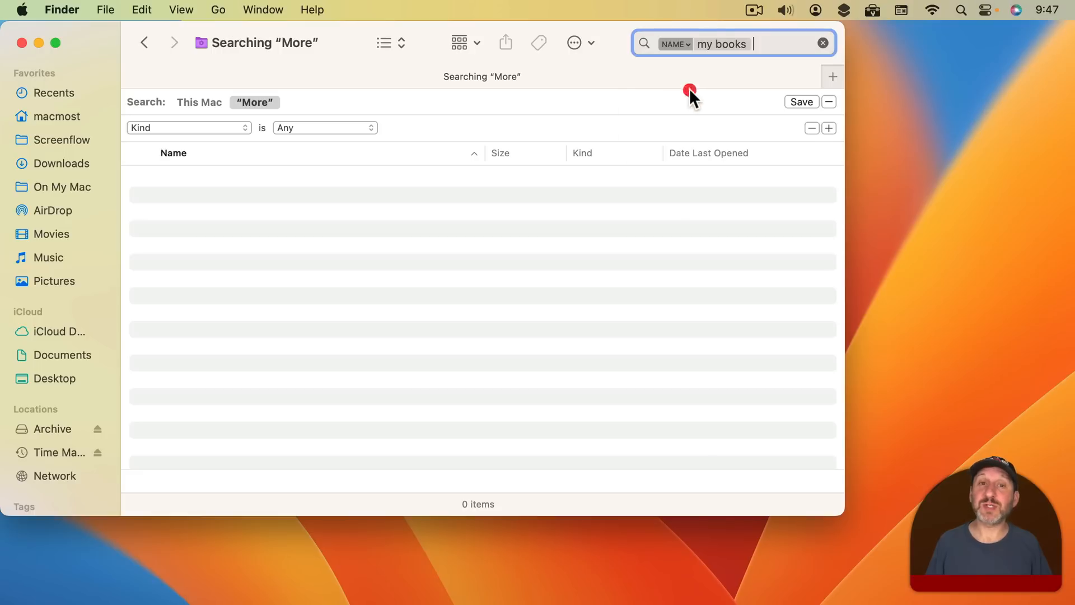
{"action": "mouse_move", "coordinate": [278, 206]}
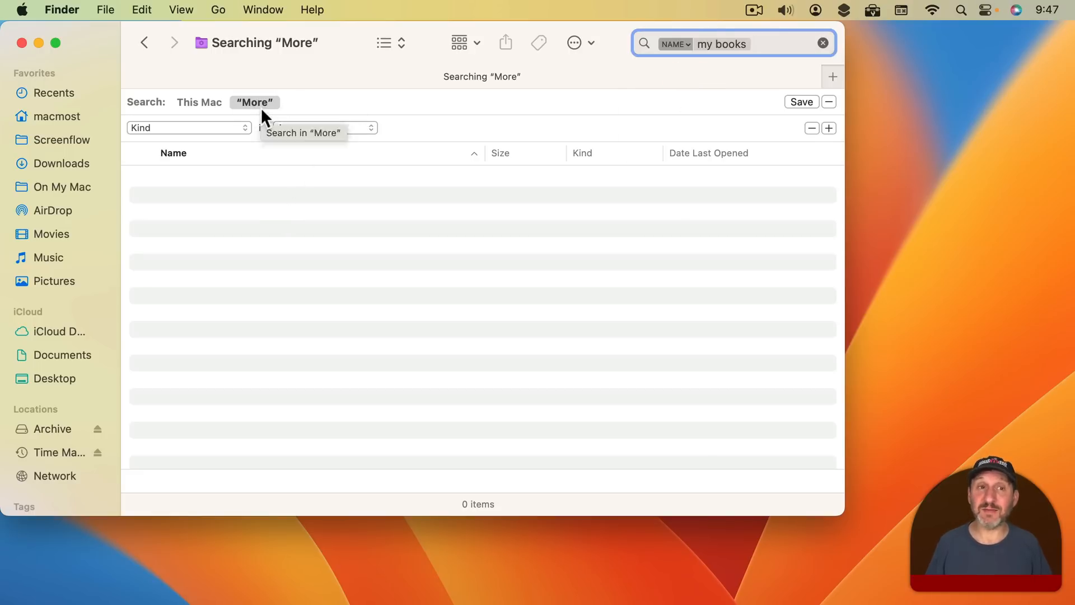
{"action": "left_click", "coordinate": [200, 102]}
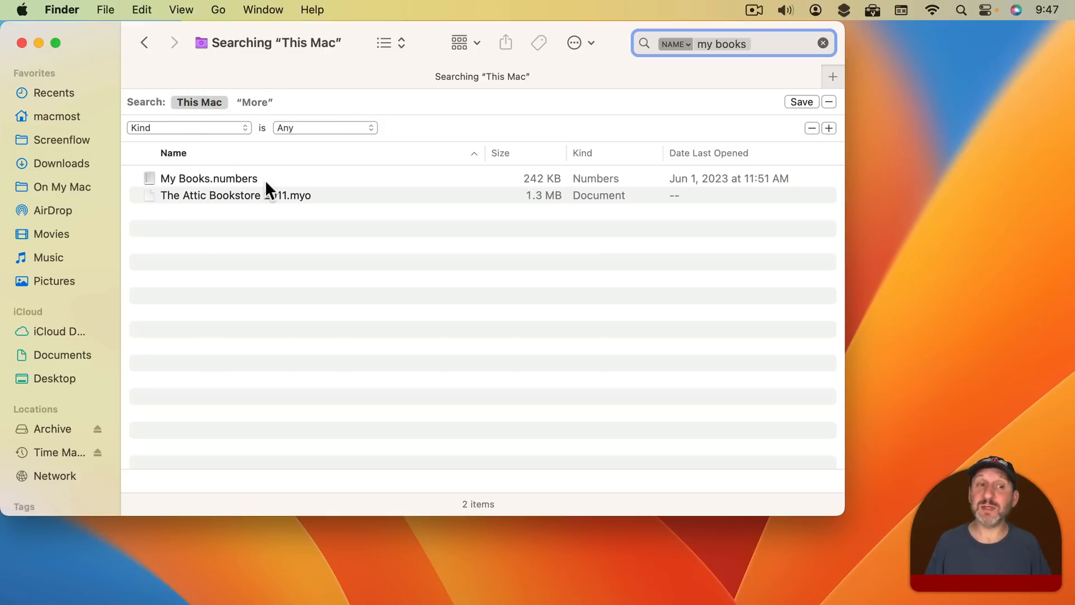
{"action": "mouse_move", "coordinate": [249, 259]}
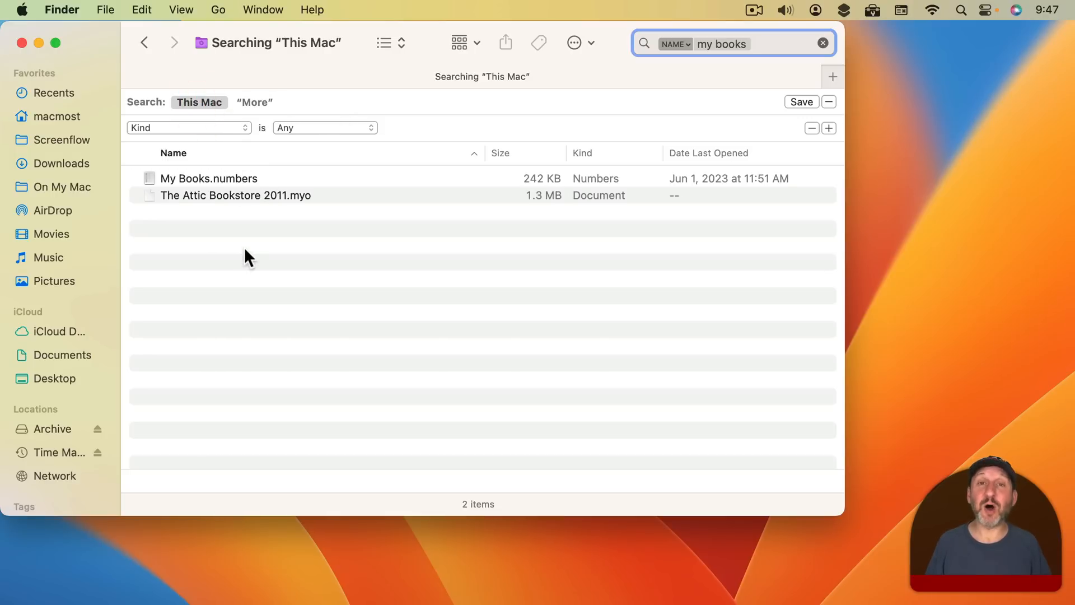
{"action": "mouse_move", "coordinate": [229, 110]}
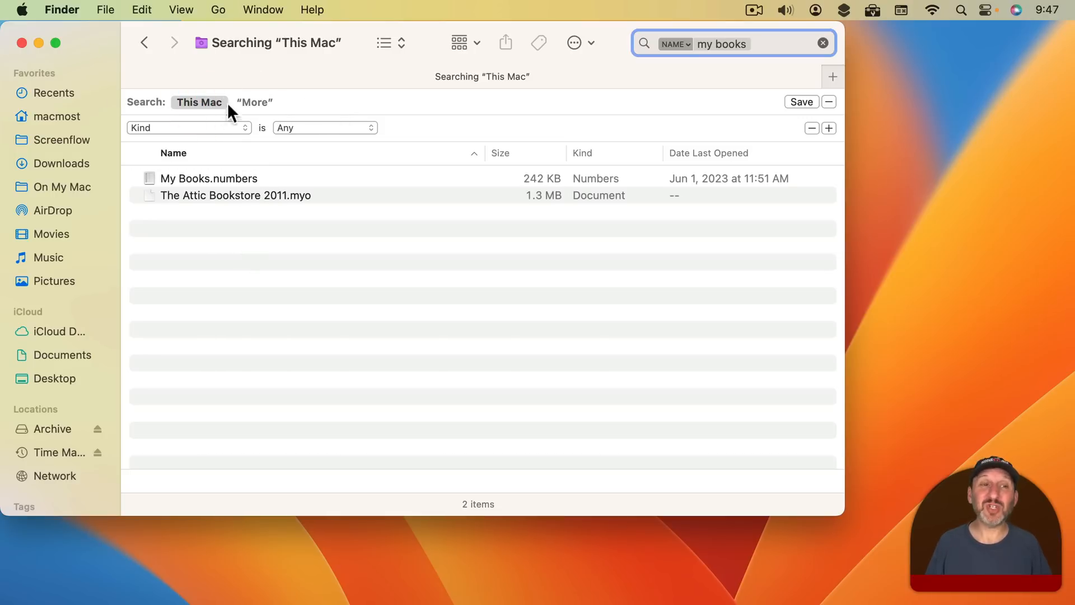
{"action": "mouse_move", "coordinate": [73, 23]}
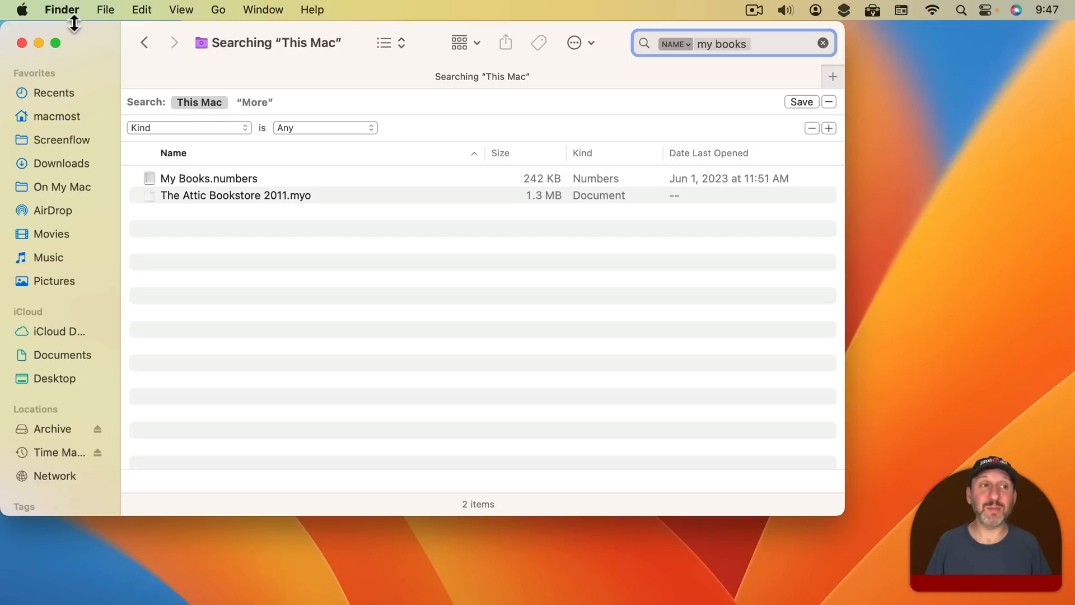
Set Finder's advanced search setting to Search the Current Folder
{"action": "left_click", "coordinate": [61, 10]}
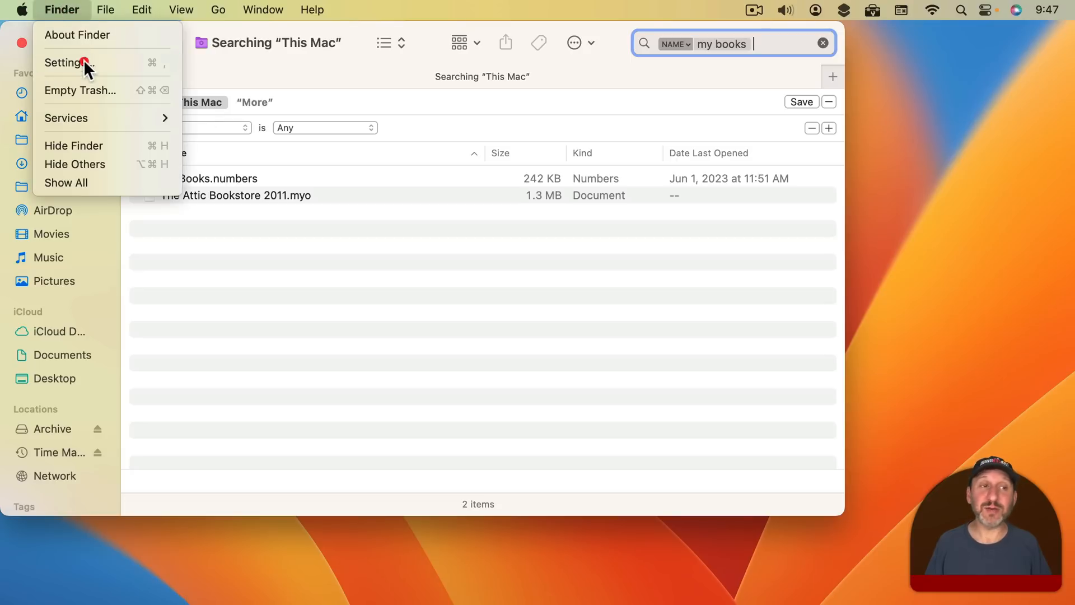
{"action": "left_click", "coordinate": [64, 63]}
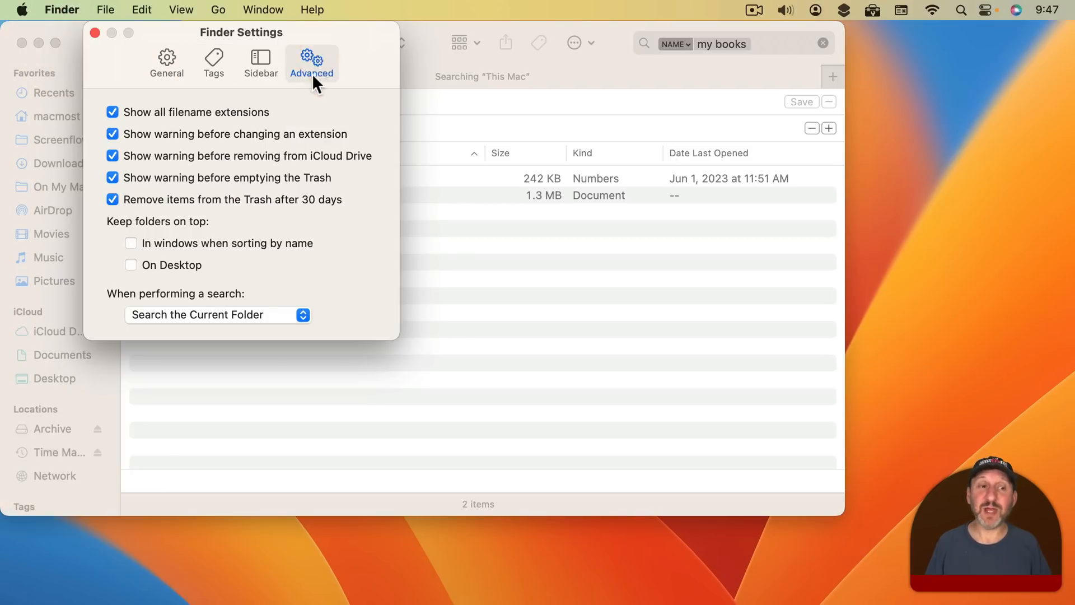
{"action": "mouse_move", "coordinate": [211, 322]}
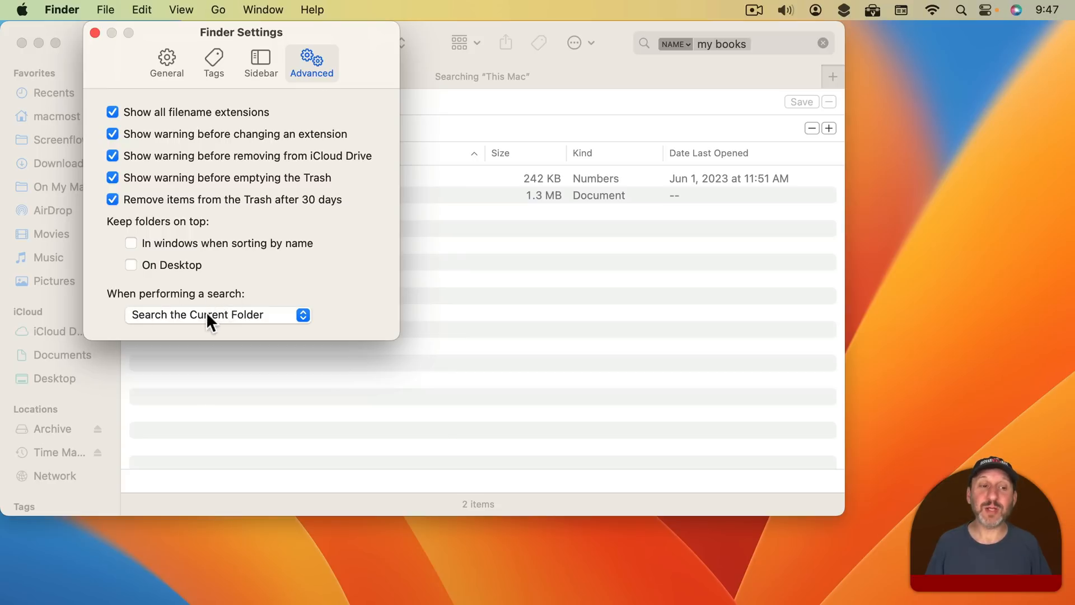
{"action": "left_click", "coordinate": [217, 313]}
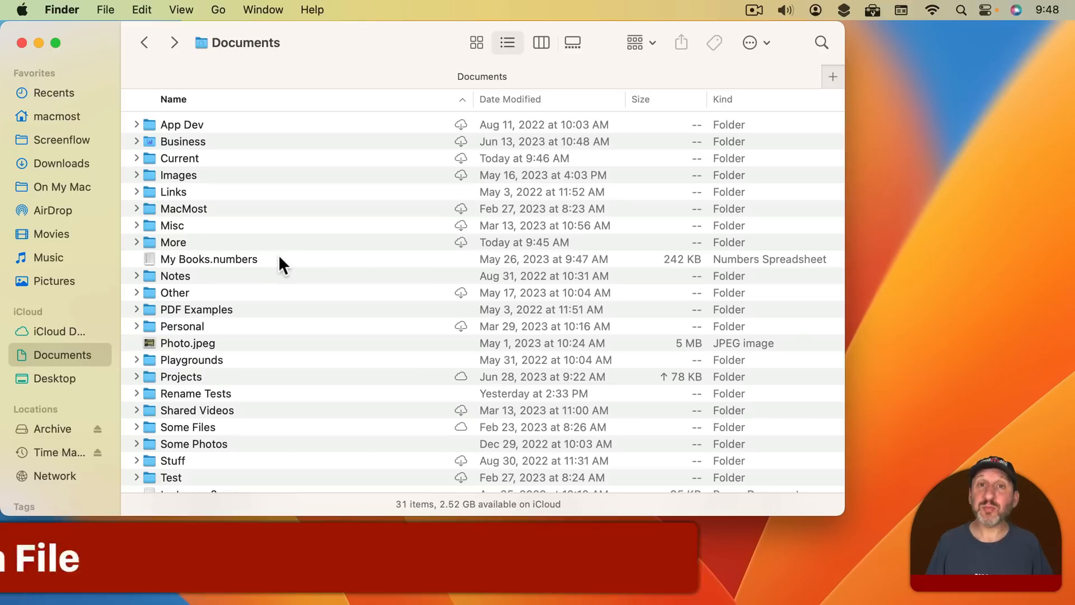
{"action": "mouse_move", "coordinate": [222, 274]}
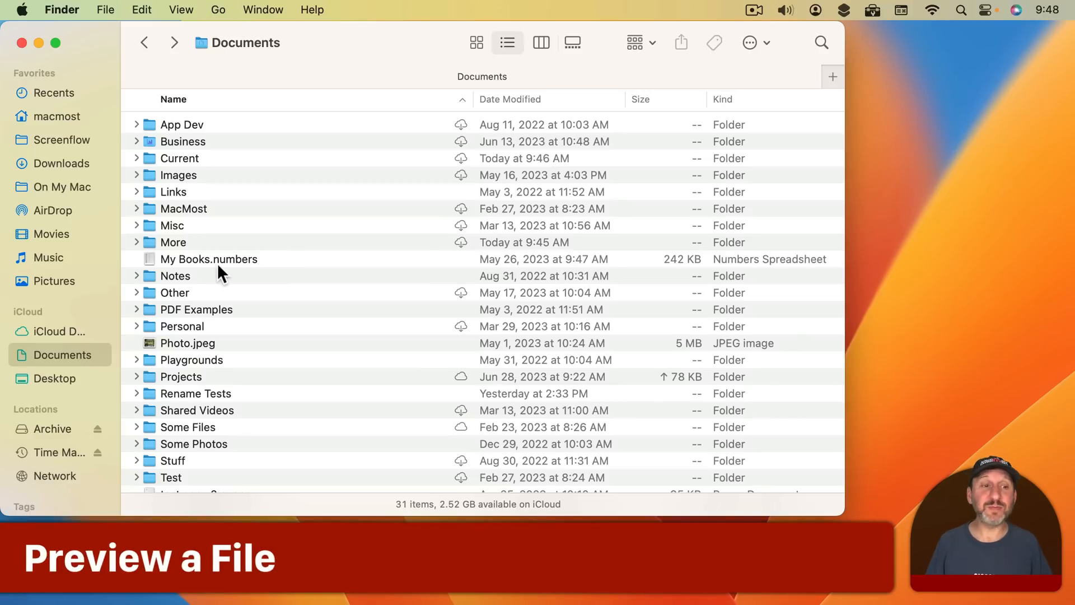
Quick Look My Books.numbers, move the preview to Photo.jpeg, then close it
{"action": "left_click", "coordinate": [209, 259]}
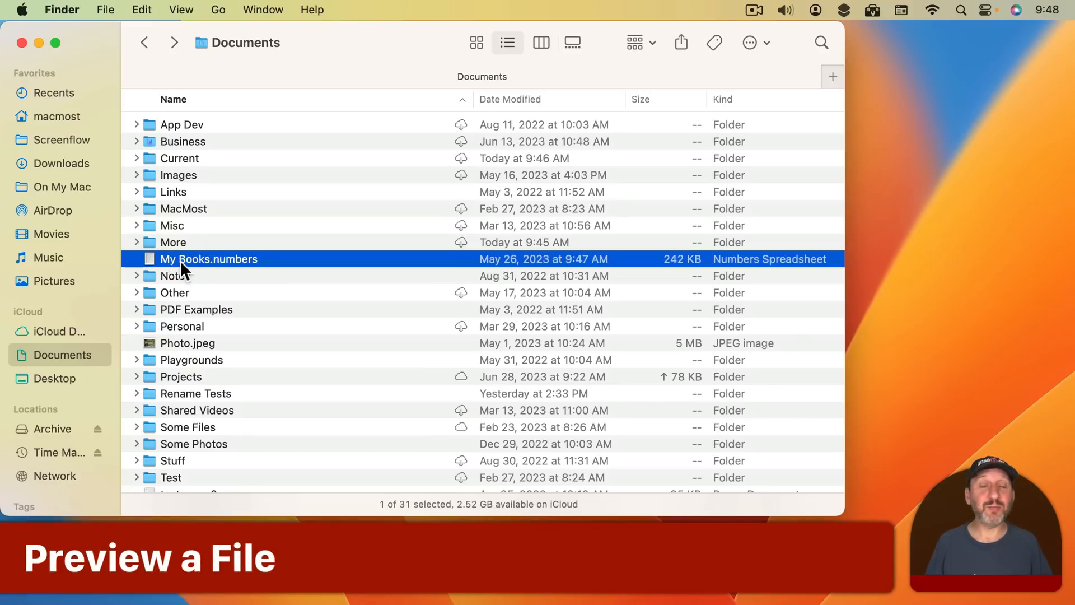
{"action": "key", "text": "space"}
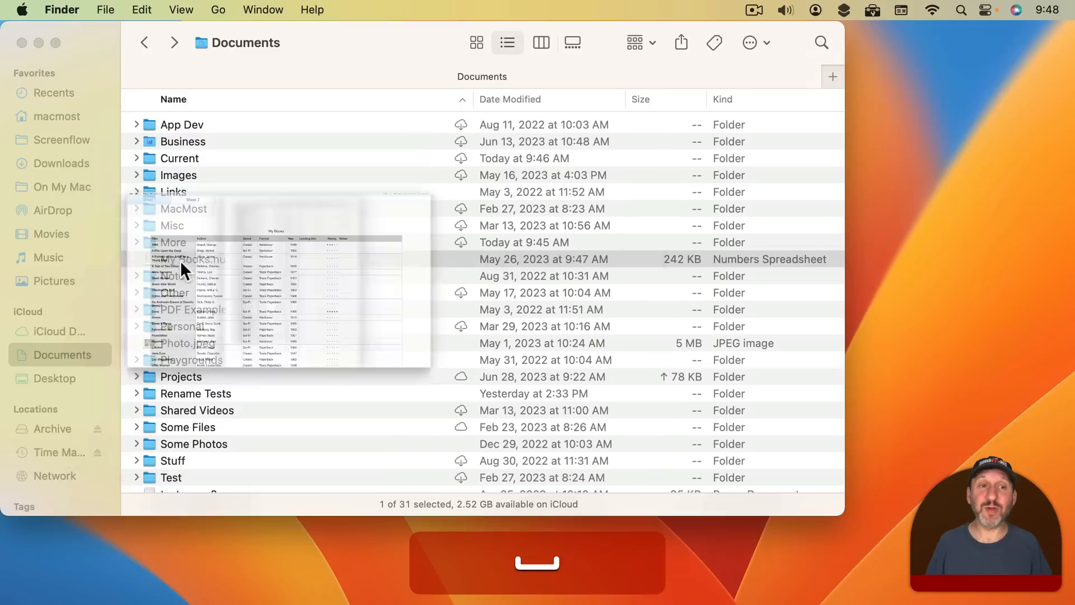
{"action": "key", "text": "space"}
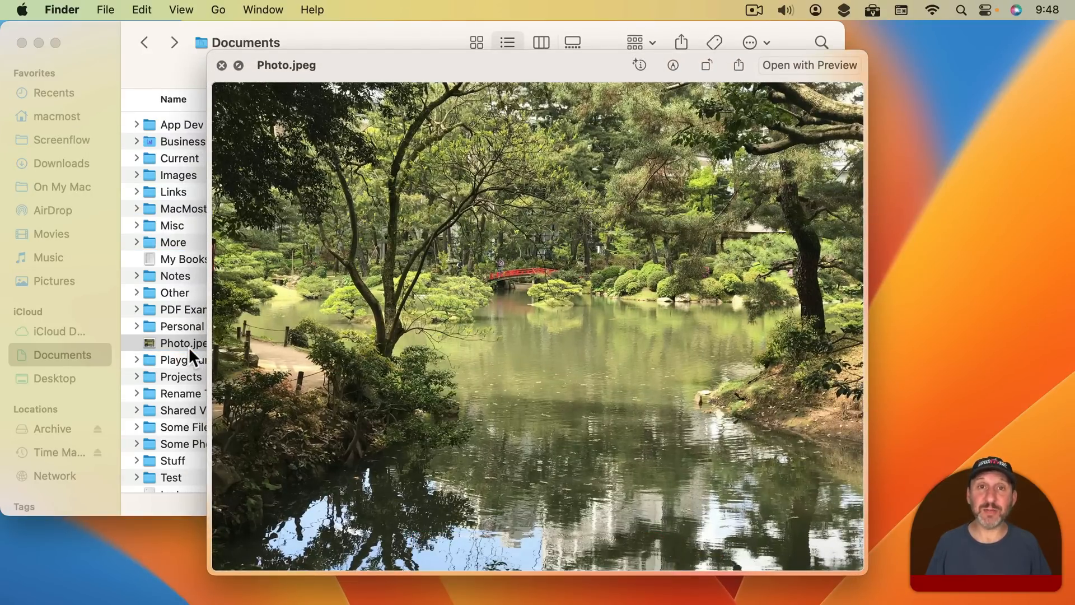
{"action": "left_click", "coordinate": [221, 65]}
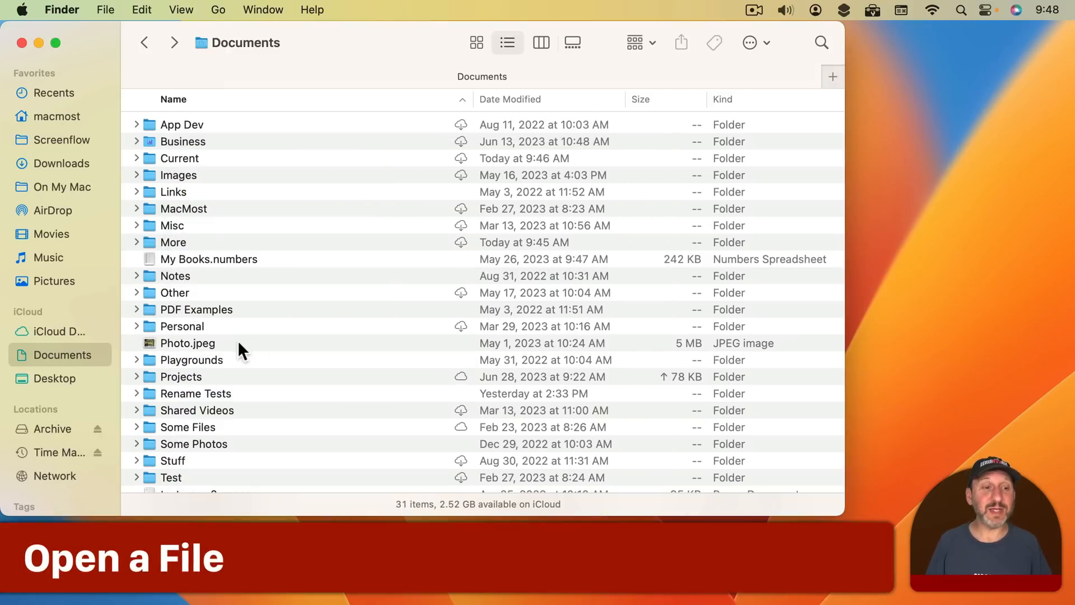
{"action": "double_click", "coordinate": [187, 343]}
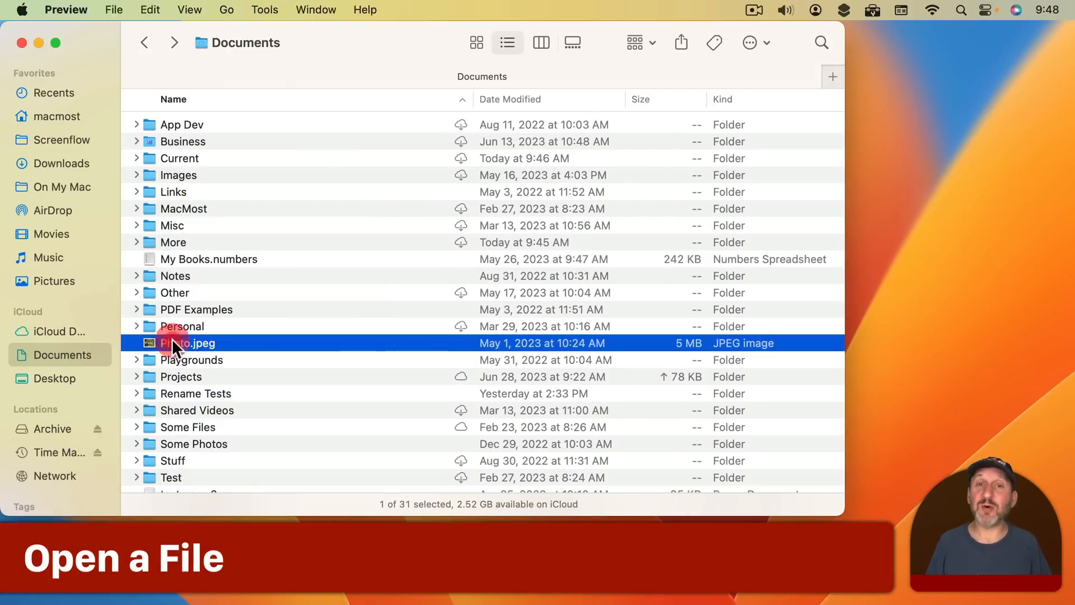
{"action": "double_click", "coordinate": [185, 343]}
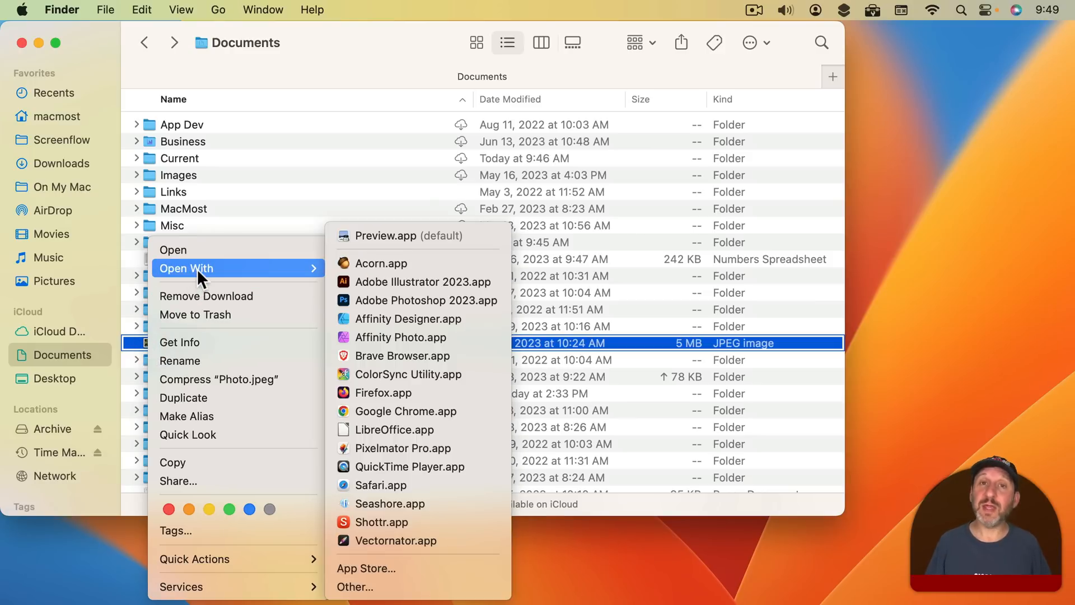
{"action": "mouse_move", "coordinate": [381, 262]}
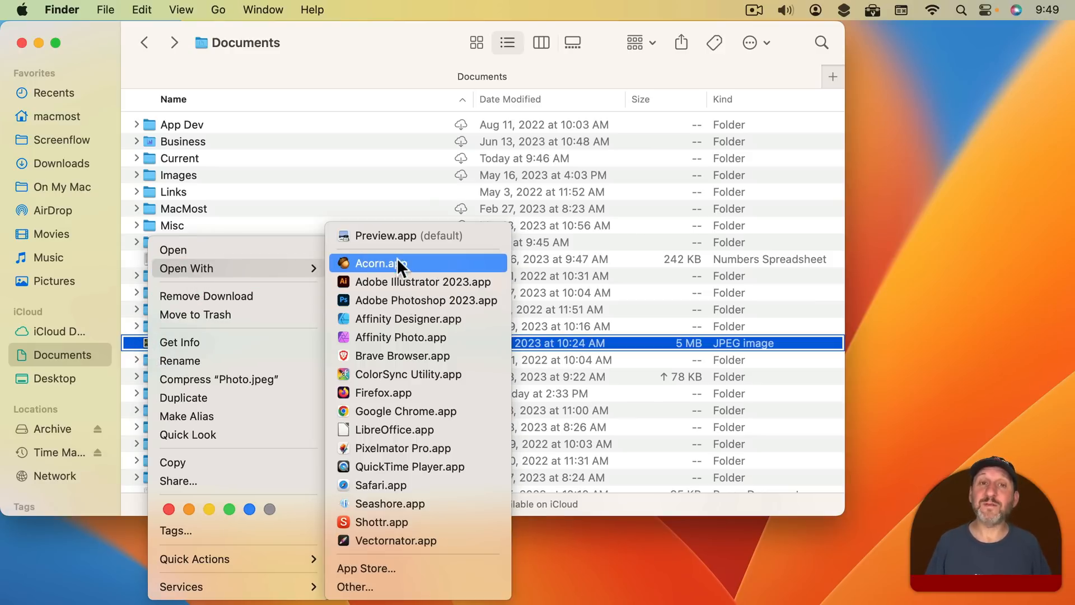
{"action": "mouse_move", "coordinate": [407, 374]}
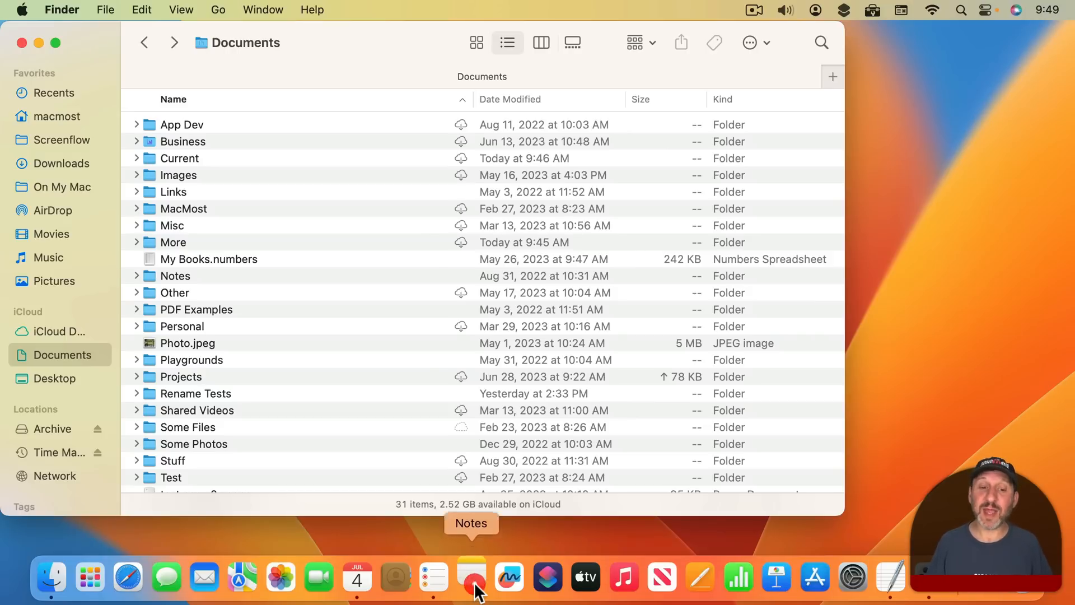
Switch to Notes and back to Finder, then go to Applications and browse its 109 apps
{"action": "left_click", "coordinate": [471, 575]}
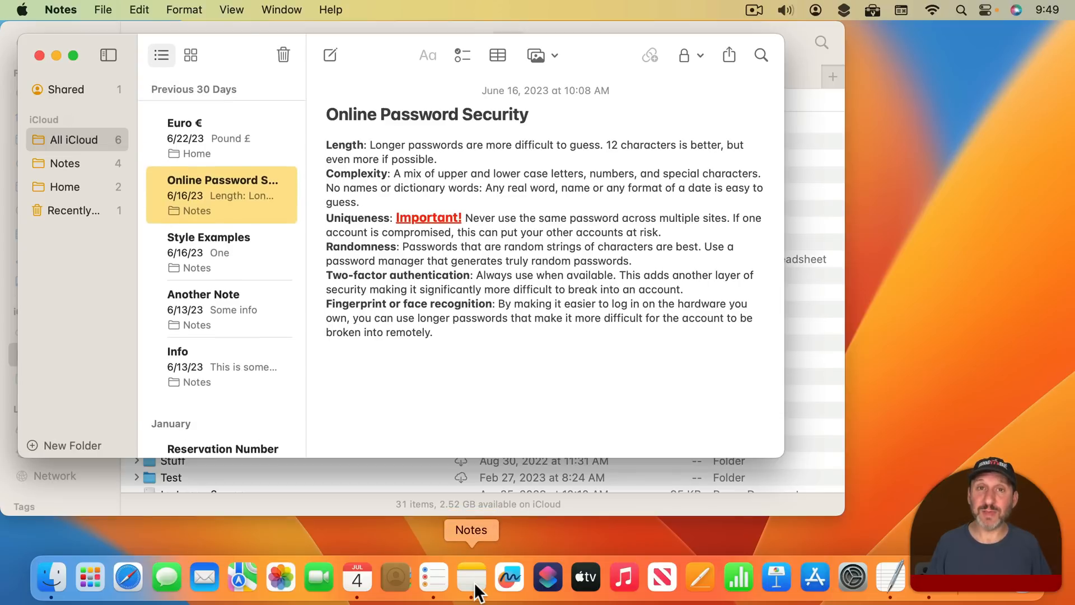
{"action": "left_click", "coordinate": [54, 574]}
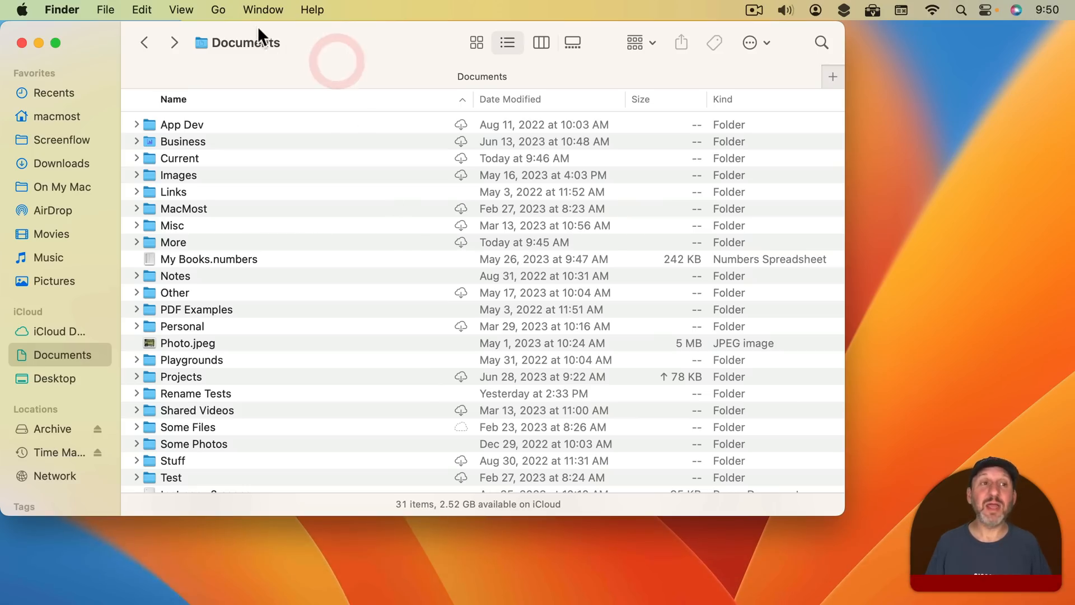
{"action": "left_click", "coordinate": [219, 10]}
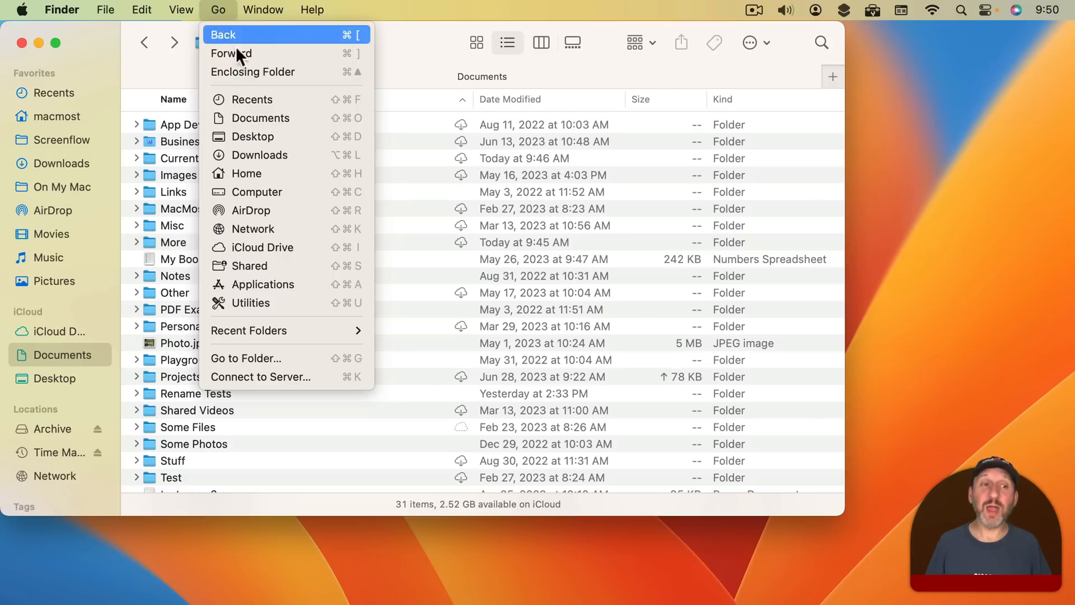
{"action": "left_click", "coordinate": [264, 284]}
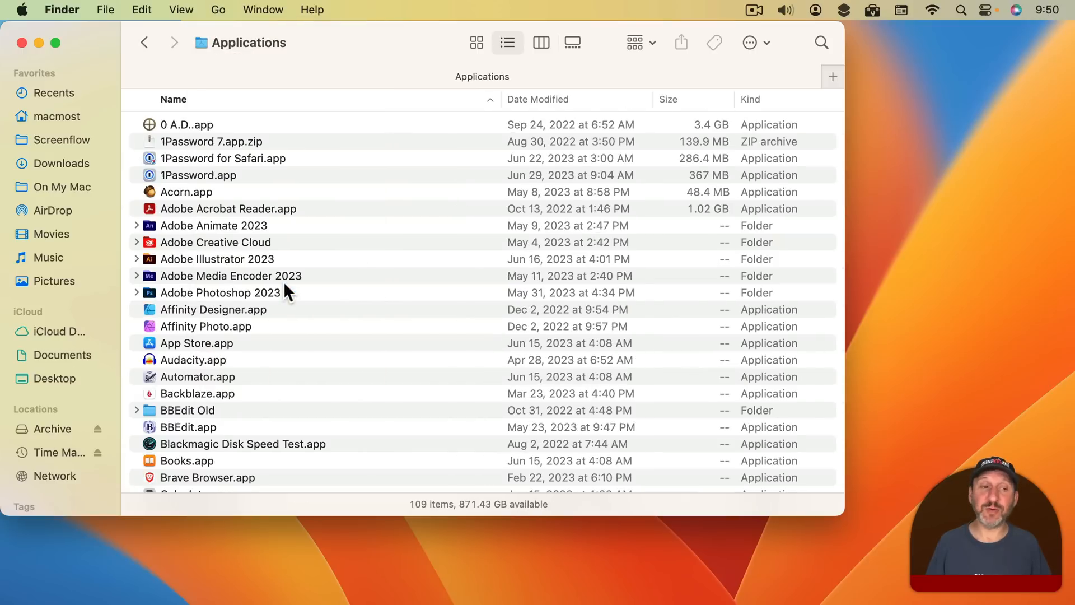
{"action": "scroll", "scroll_direction": "down", "scroll_amount": 3}
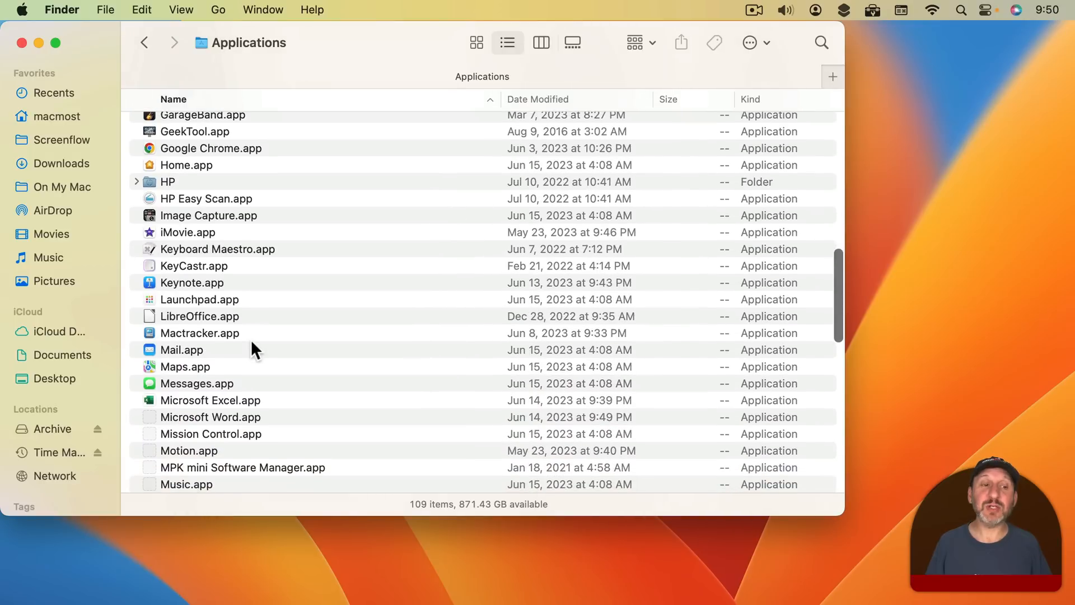
{"action": "scroll", "scroll_direction": "down", "scroll_amount": 3}
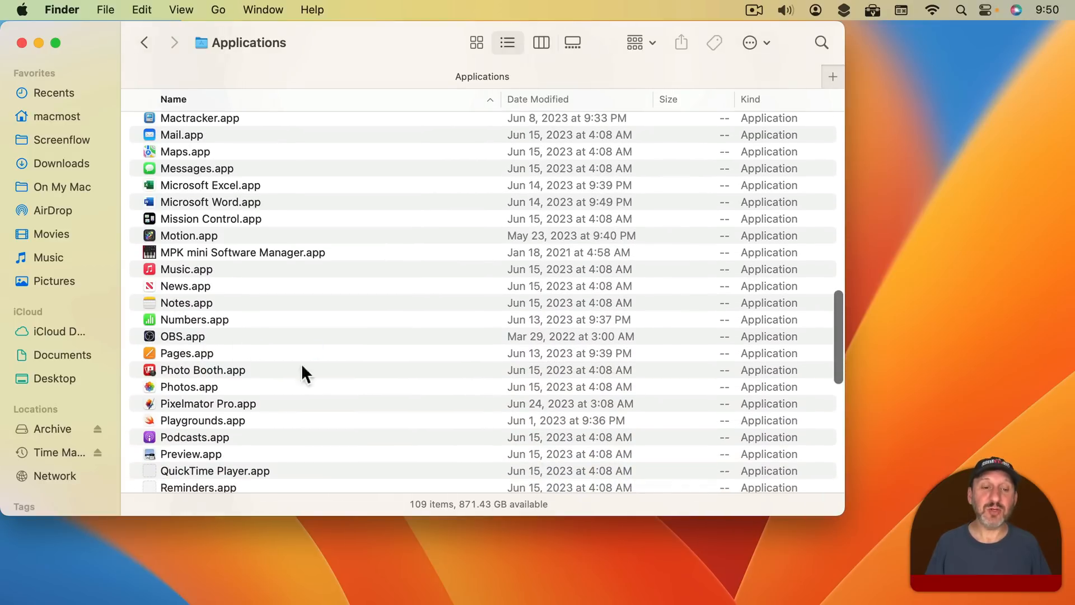
{"action": "mouse_move", "coordinate": [501, 575]}
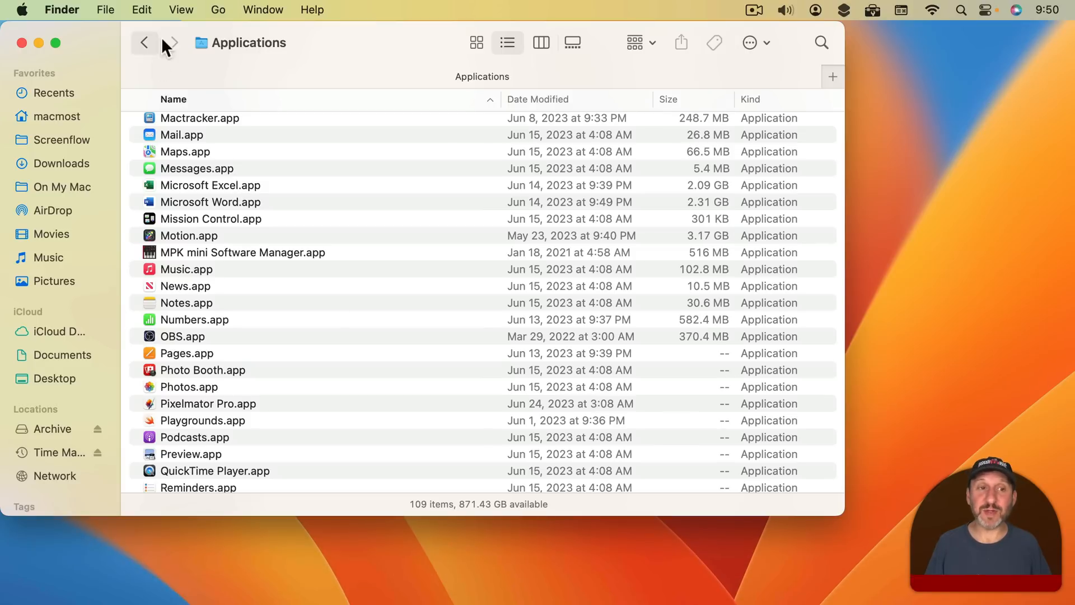
{"action": "mouse_move", "coordinate": [514, 590]}
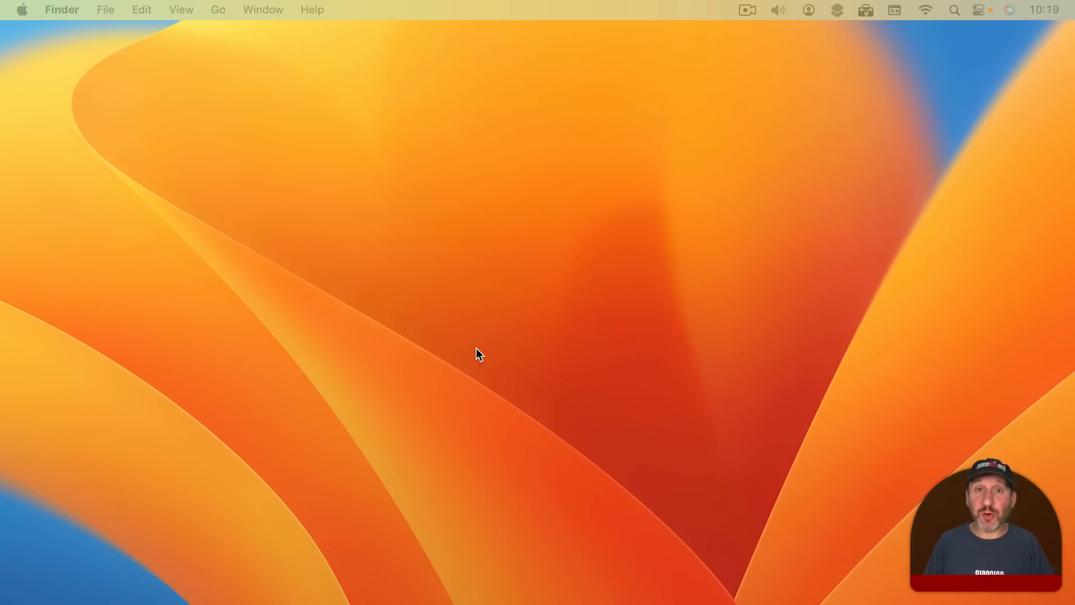
{"action": "mouse_move", "coordinate": [331, 582]}
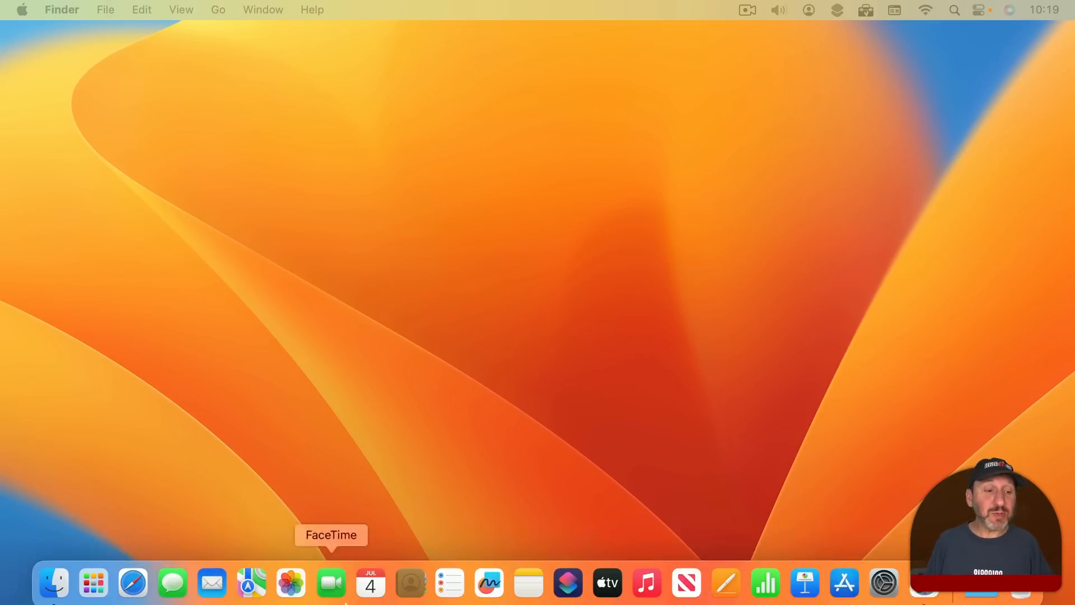
{"action": "mouse_move", "coordinate": [93, 573]}
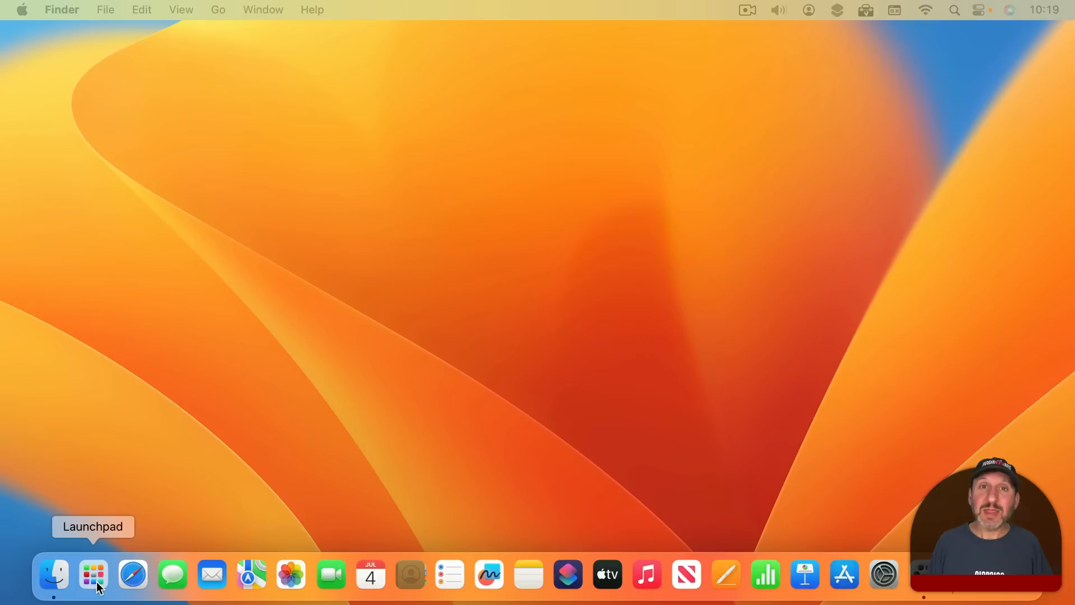
Launch Notes from the Dock's Applications list
{"action": "right_click", "coordinate": [93, 574]}
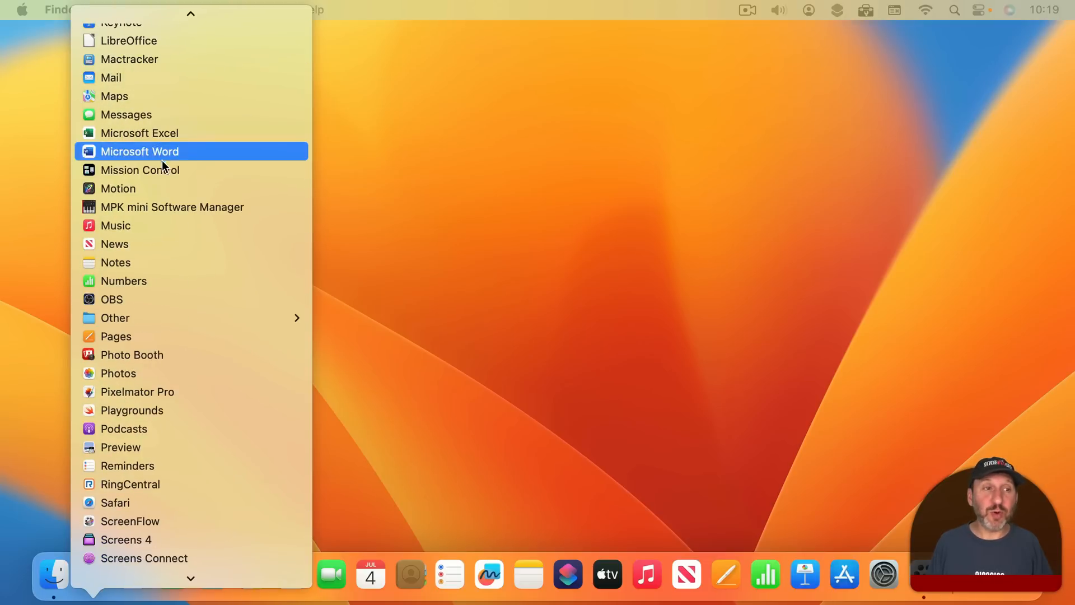
{"action": "scroll", "scroll_direction": "up", "scroll_amount": 3}
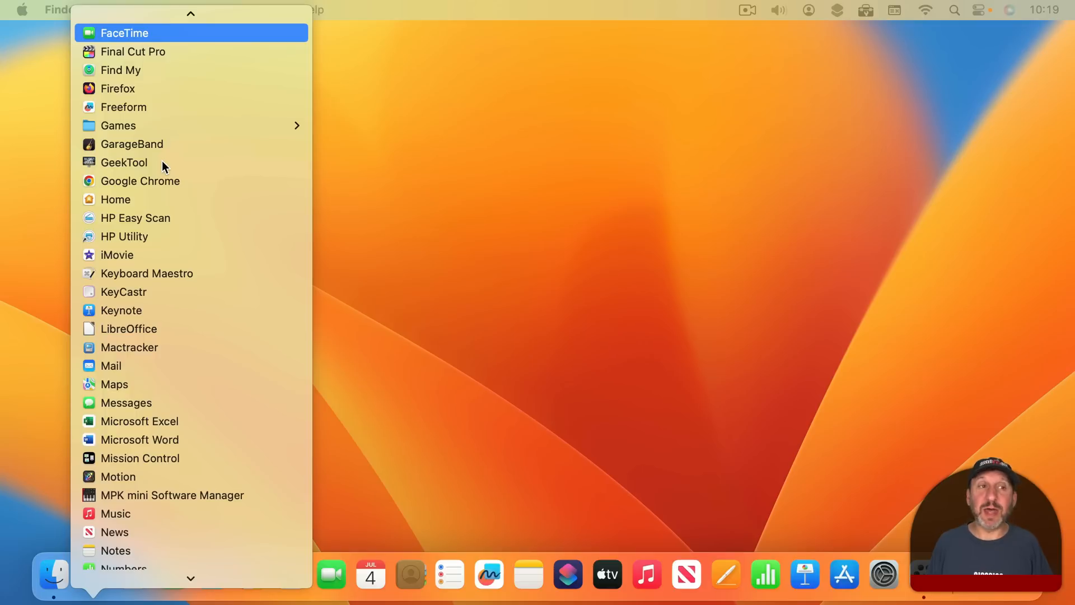
{"action": "mouse_move", "coordinate": [133, 273]}
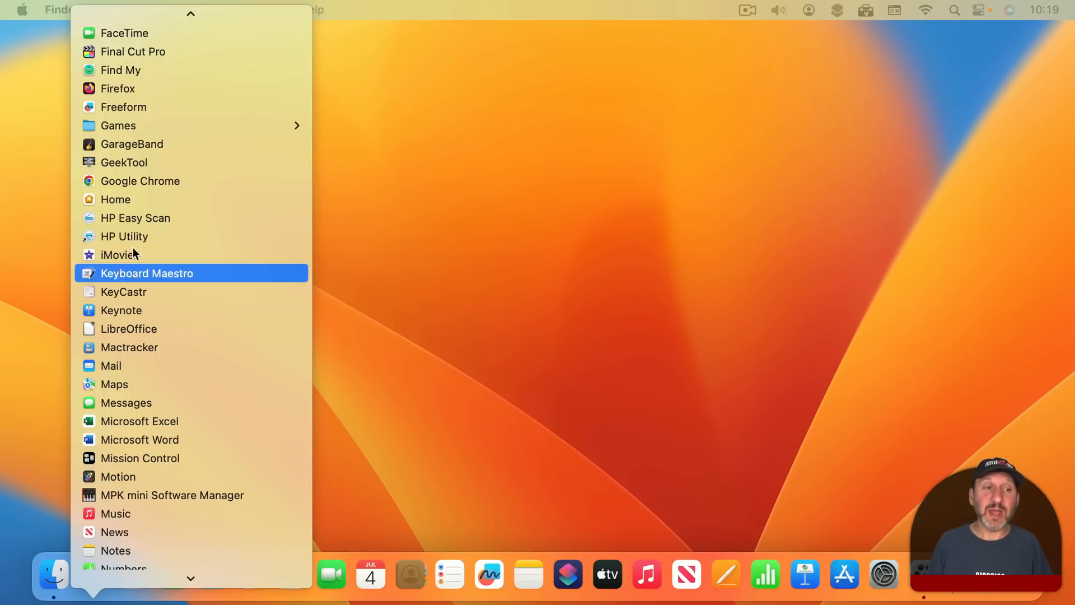
{"action": "mouse_move", "coordinate": [145, 556]}
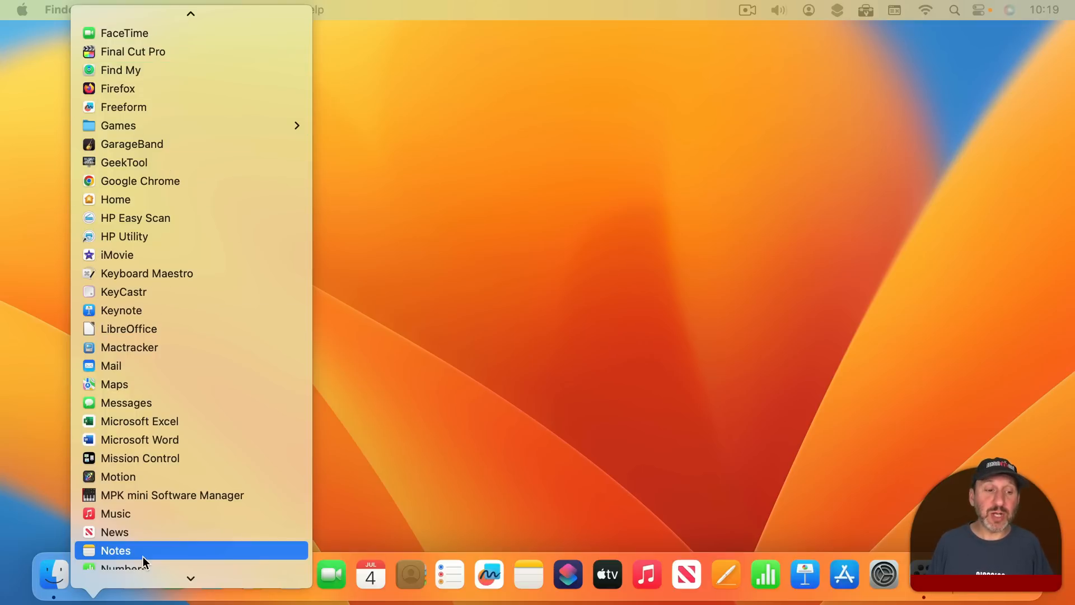
{"action": "left_click", "coordinate": [114, 550]}
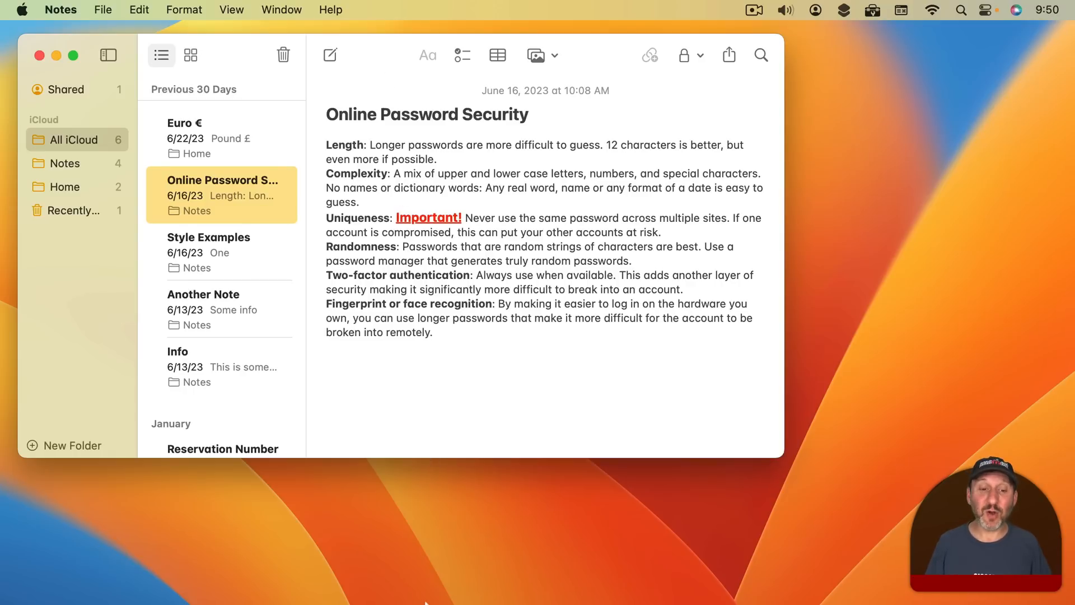
{"action": "mouse_move", "coordinate": [395, 575]}
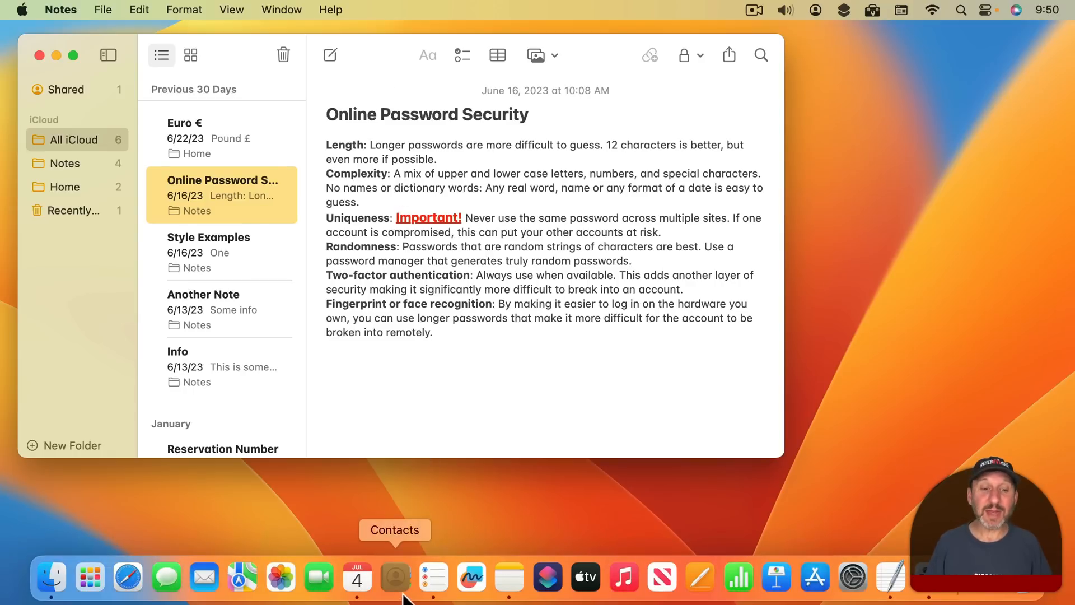
{"action": "mouse_move", "coordinate": [356, 576]}
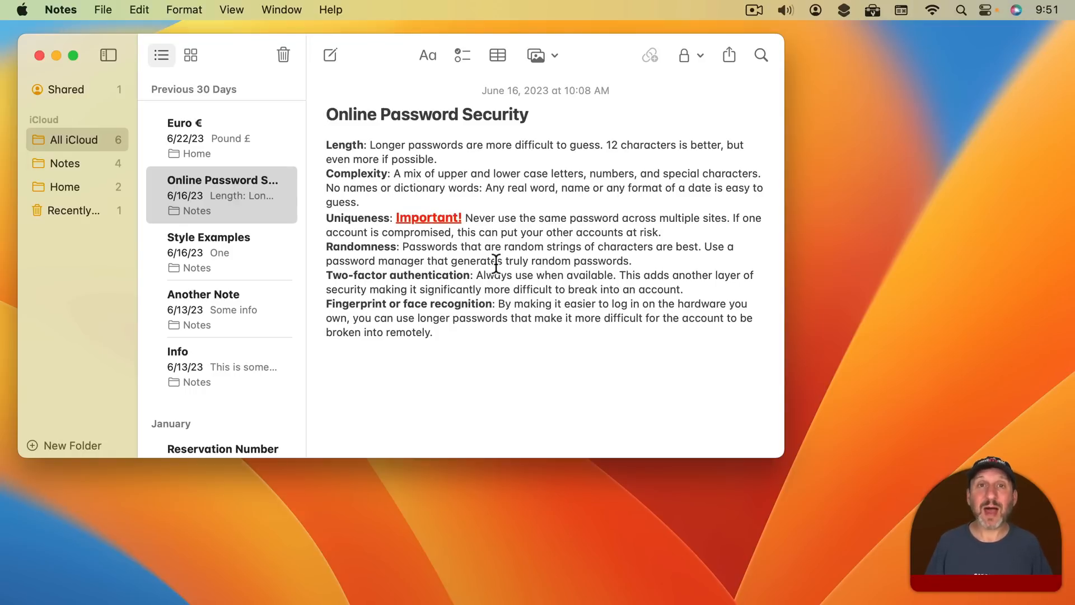
Hide Notes to leave the empty desktop, with Notes still running
{"action": "left_click", "coordinate": [328, 114]}
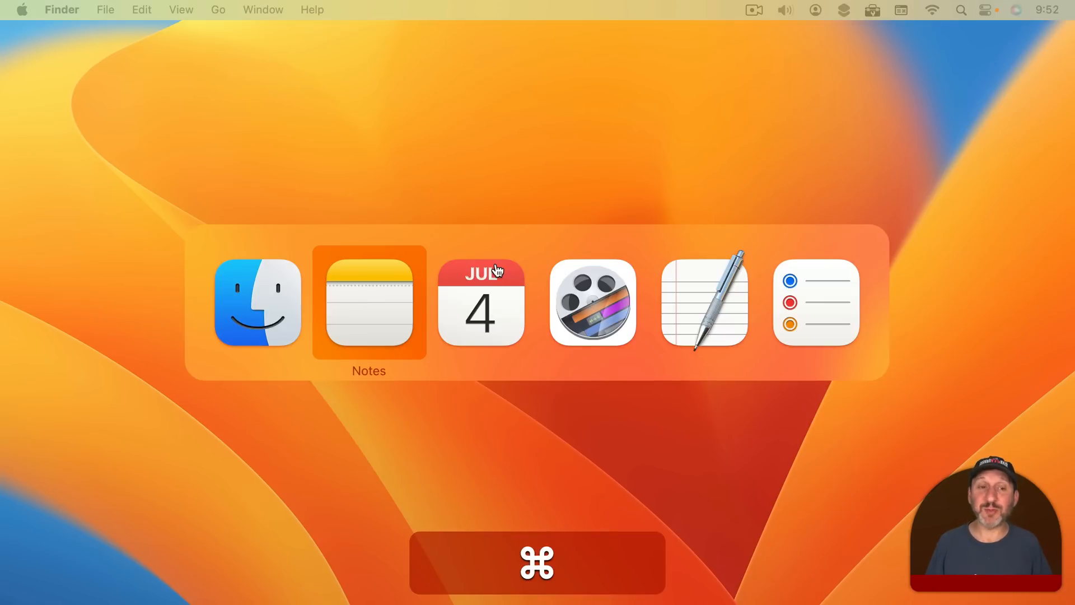
{"action": "left_click", "coordinate": [368, 302]}
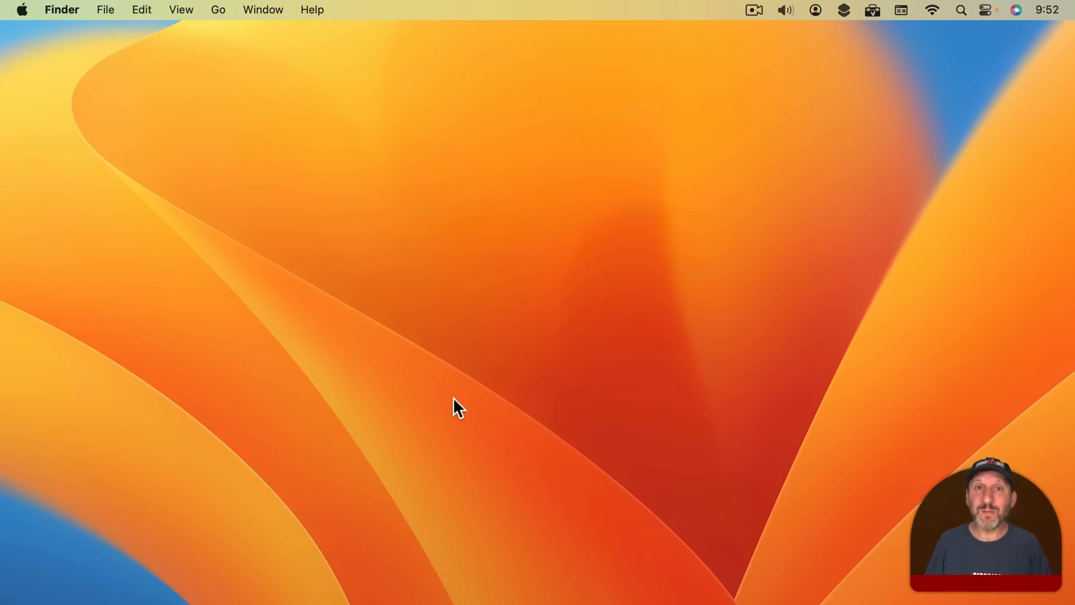
Bring up the screenshot tools with Cmd+Shift+5, review Options, and capture the entire screen
{"action": "key", "text": "cmd"}
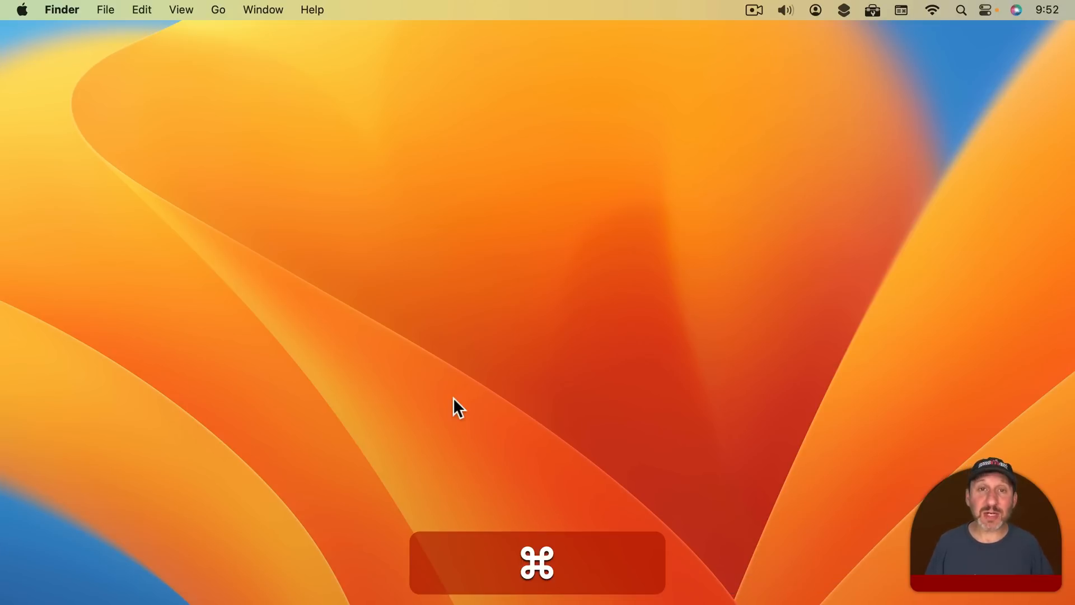
{"action": "key", "text": "shift+cmd+5"}
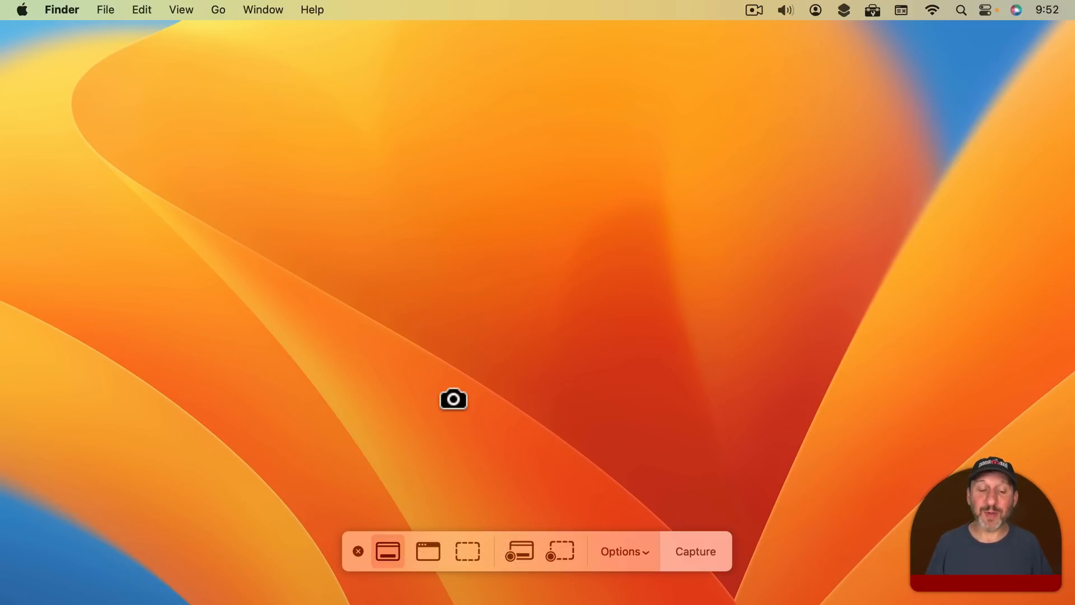
{"action": "mouse_move", "coordinate": [719, 541]}
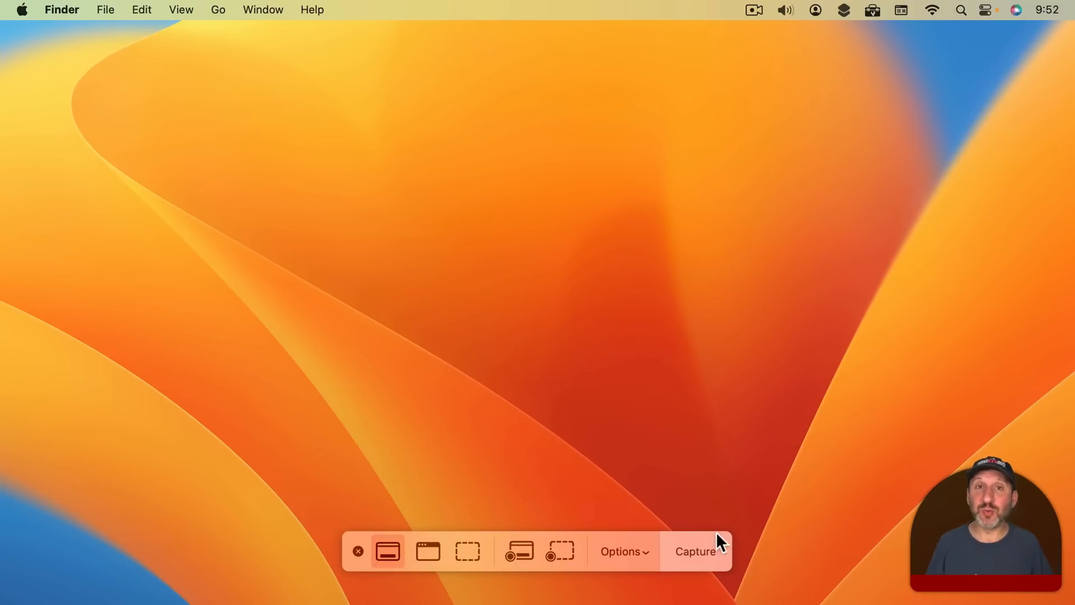
{"action": "mouse_move", "coordinate": [387, 551]}
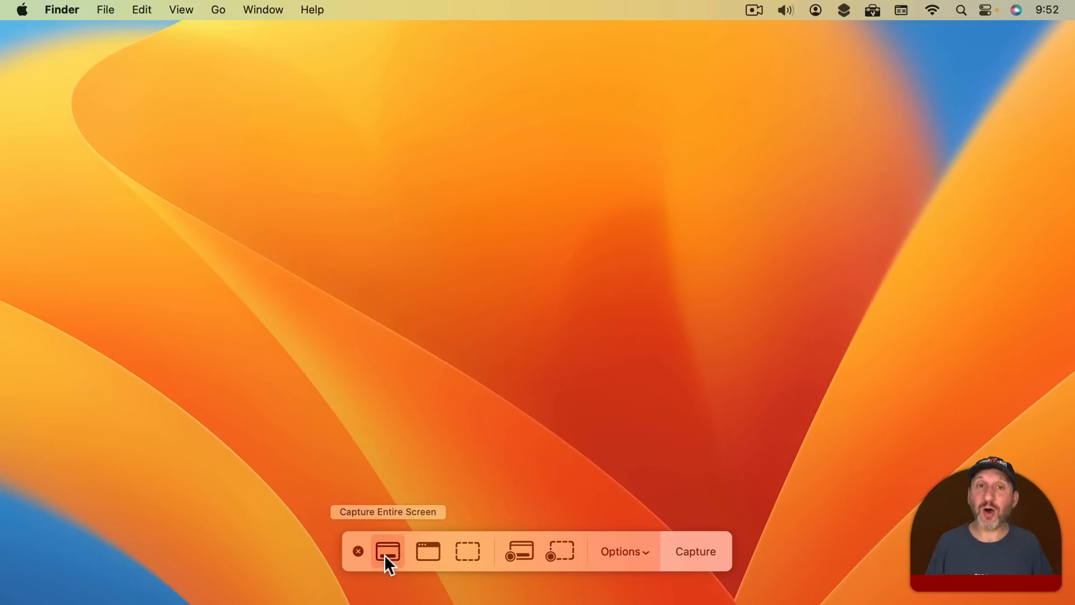
{"action": "mouse_move", "coordinate": [695, 545]}
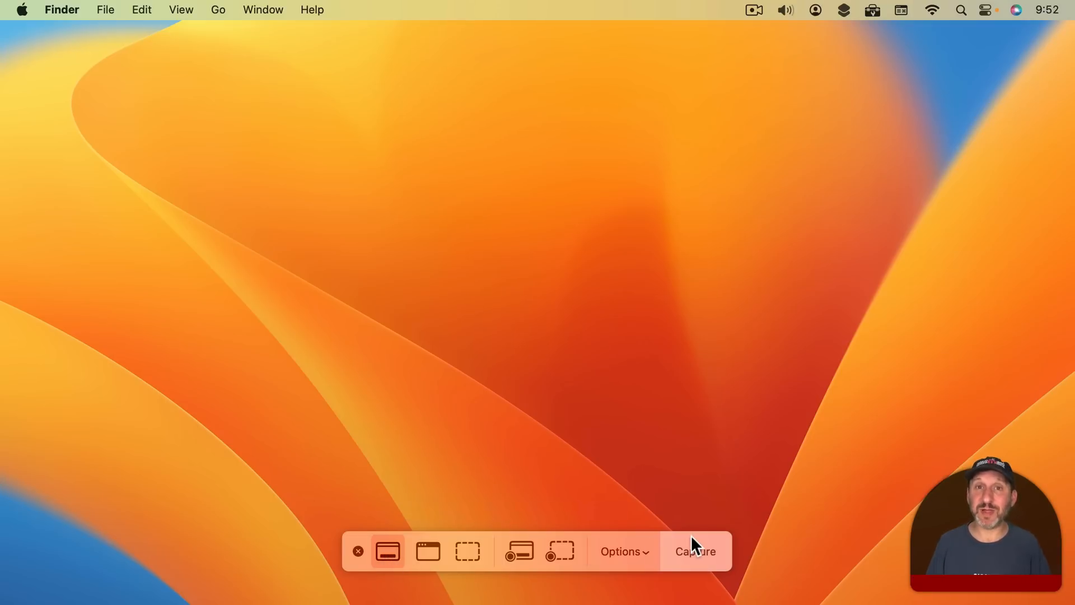
{"action": "mouse_move", "coordinate": [428, 551]}
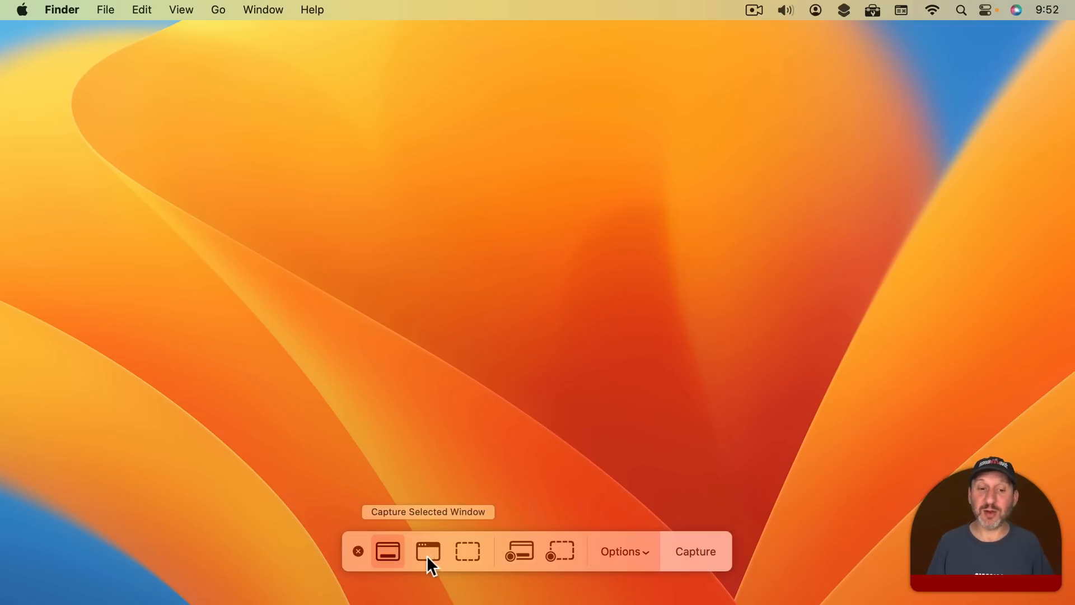
{"action": "mouse_move", "coordinate": [521, 550]}
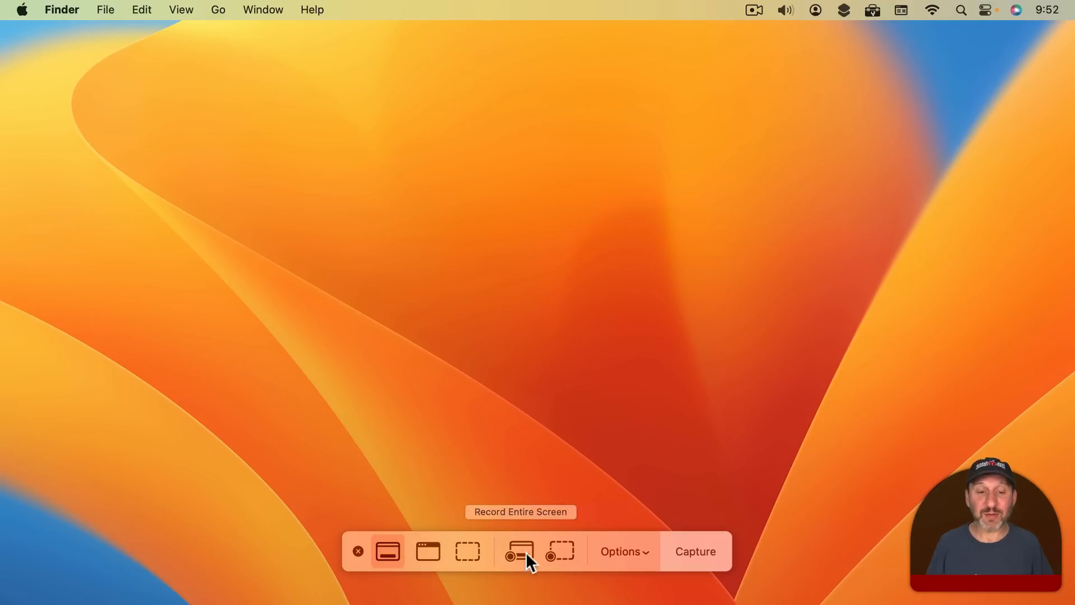
{"action": "left_click", "coordinate": [623, 550]}
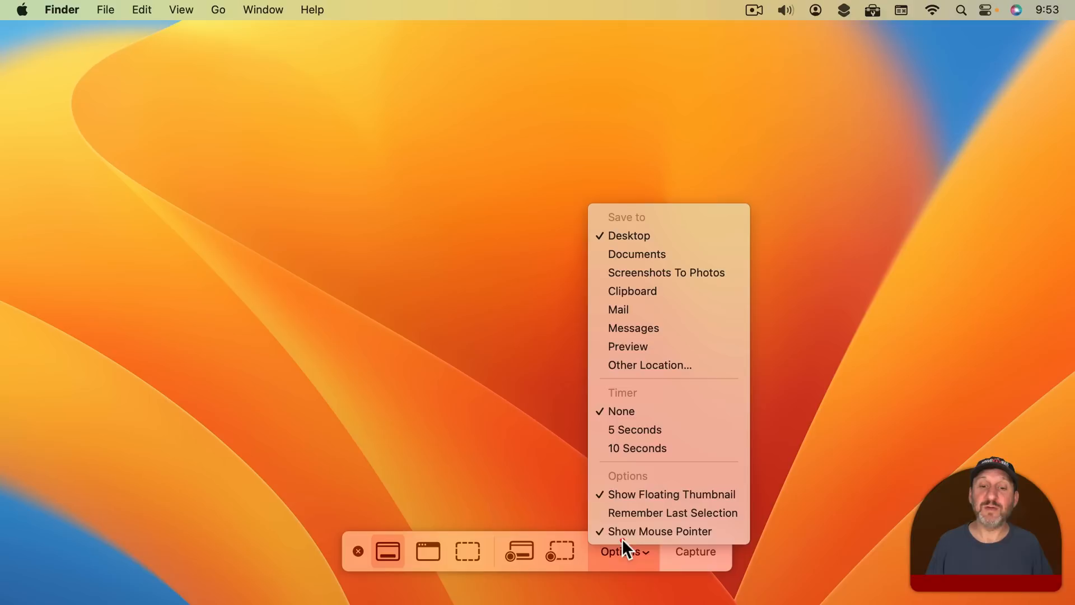
{"action": "mouse_move", "coordinate": [548, 466]}
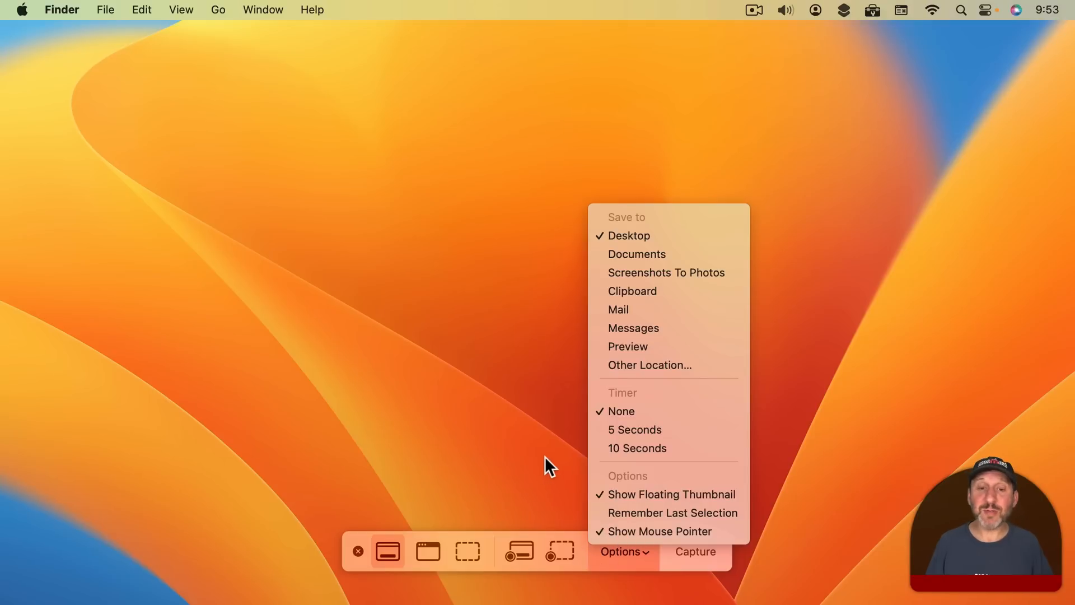
{"action": "left_click", "coordinate": [387, 551]}
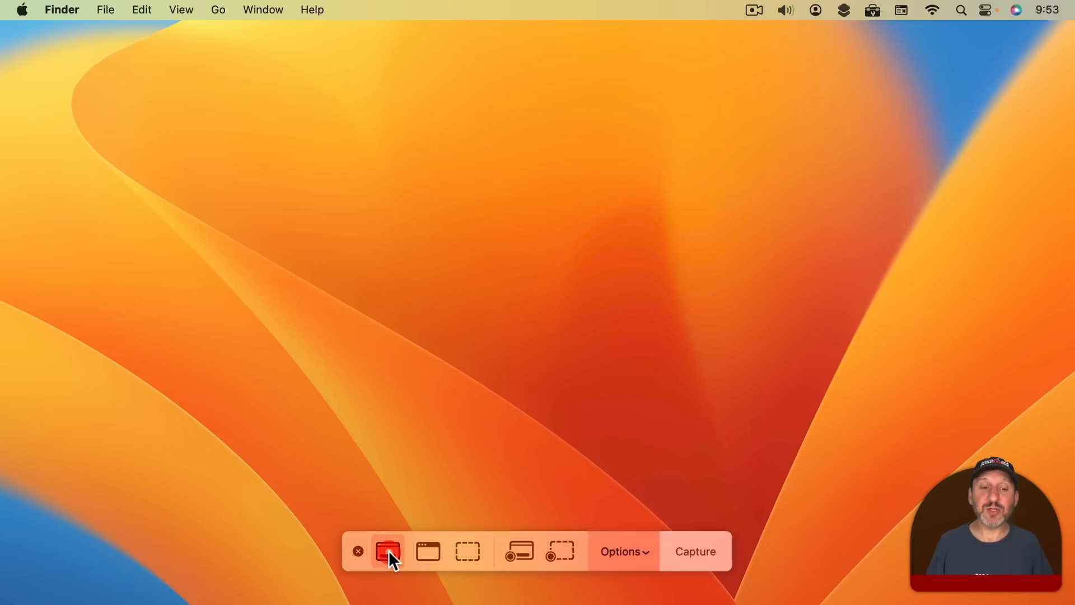
{"action": "mouse_move", "coordinate": [389, 551]}
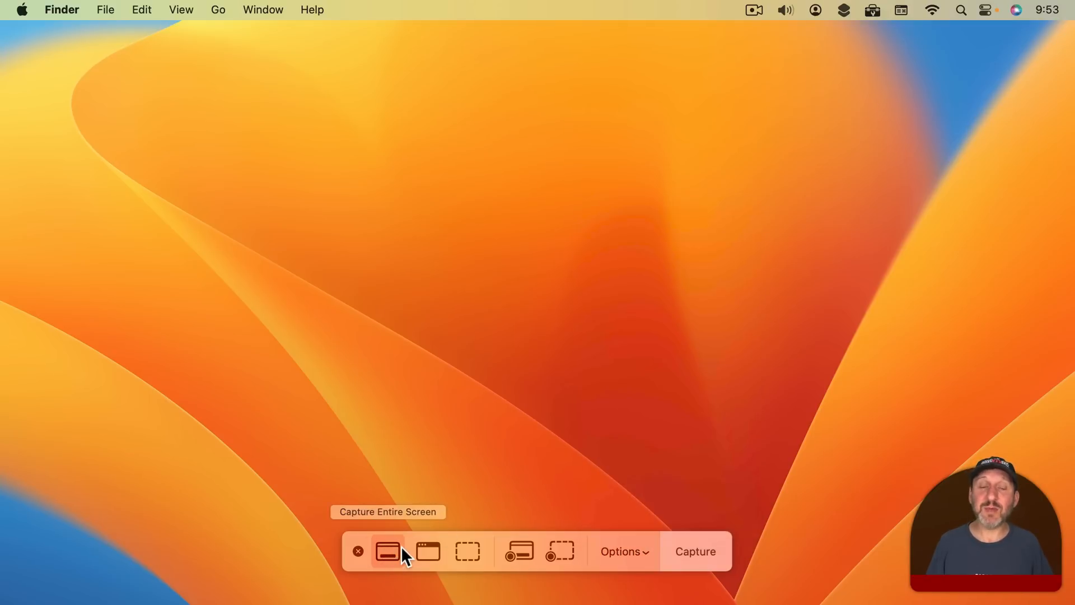
{"action": "mouse_move", "coordinate": [389, 555]}
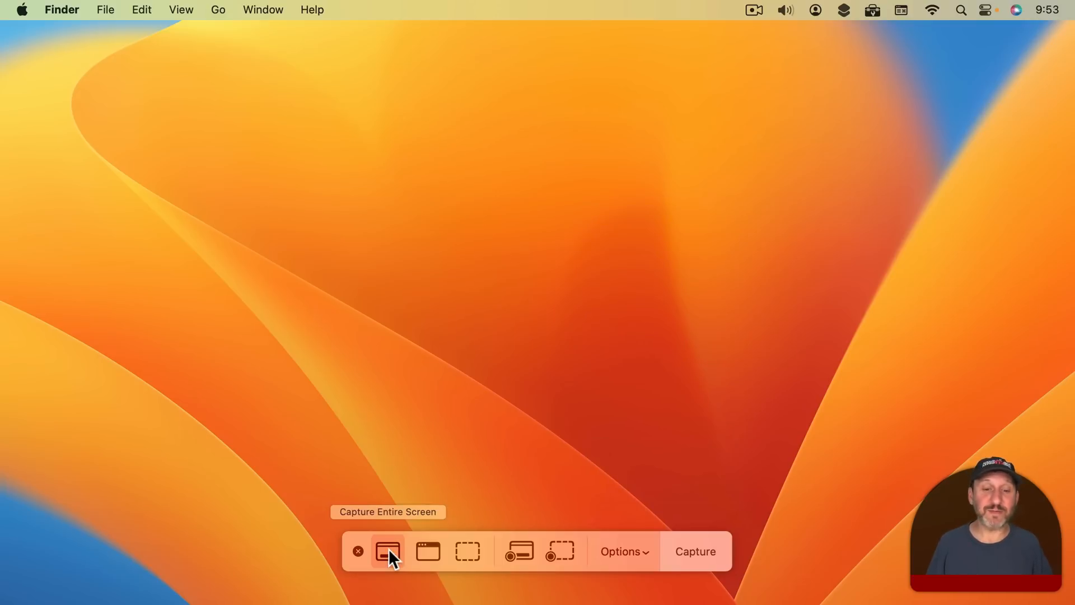
{"action": "mouse_move", "coordinate": [505, 368]}
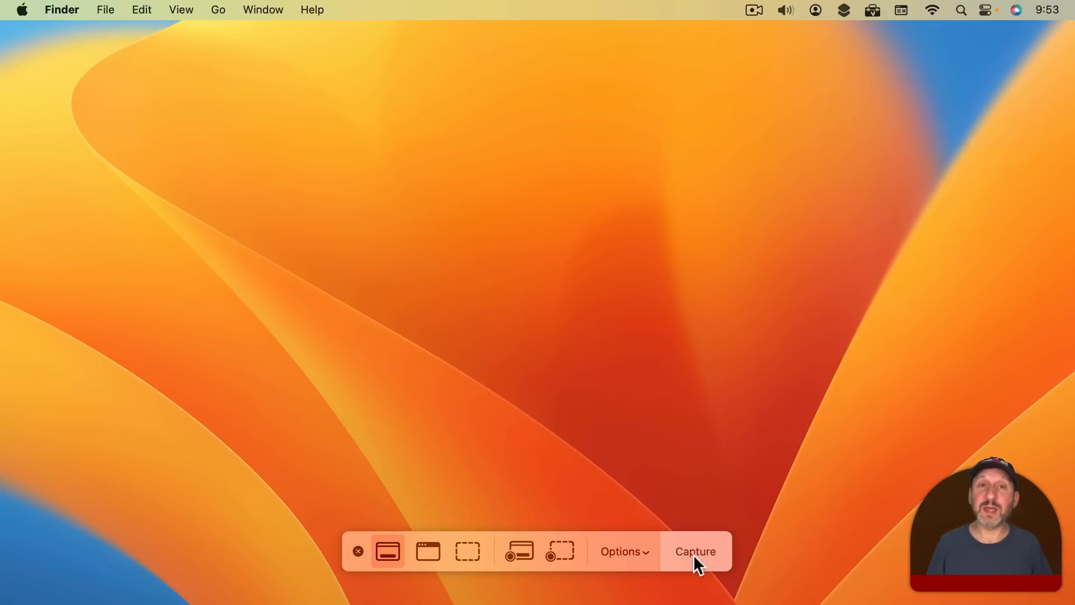
{"action": "left_click", "coordinate": [694, 551]}
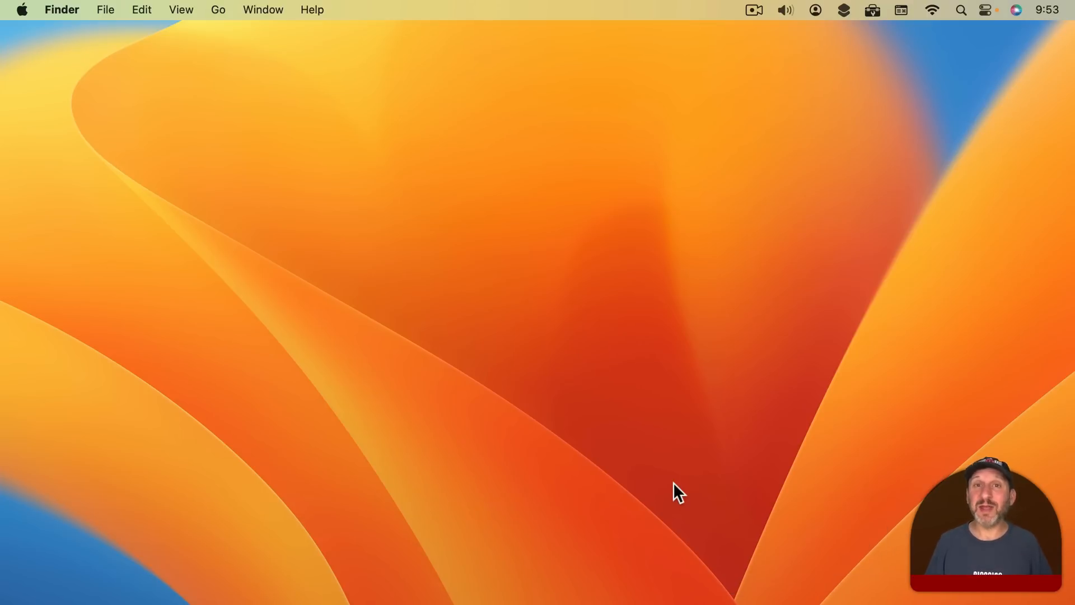
Use Spotlight as a calculator: 1+1 = 2, then 4*(4+7) = 44
{"action": "key", "text": "cmd+space"}
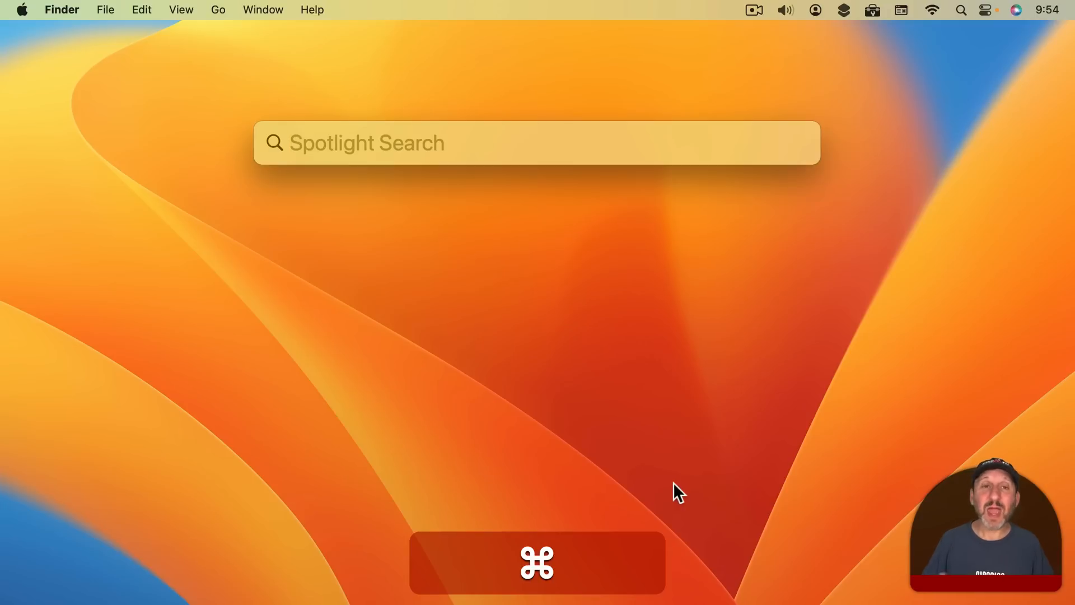
{"action": "type", "text": "1+1"}
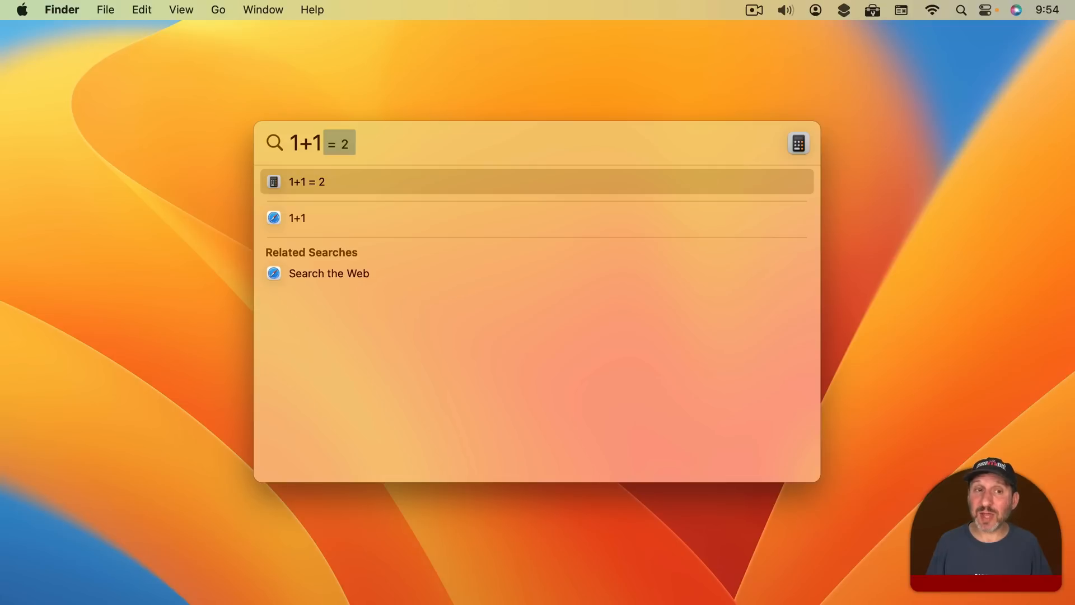
{"action": "type", "text": "*"}
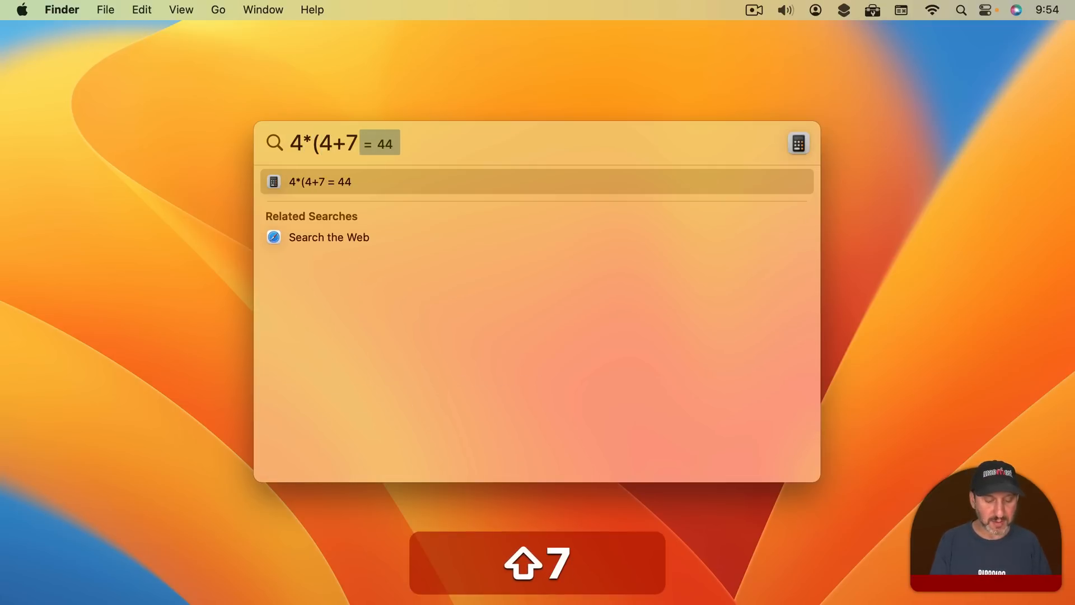
{"action": "type", "text": ")"}
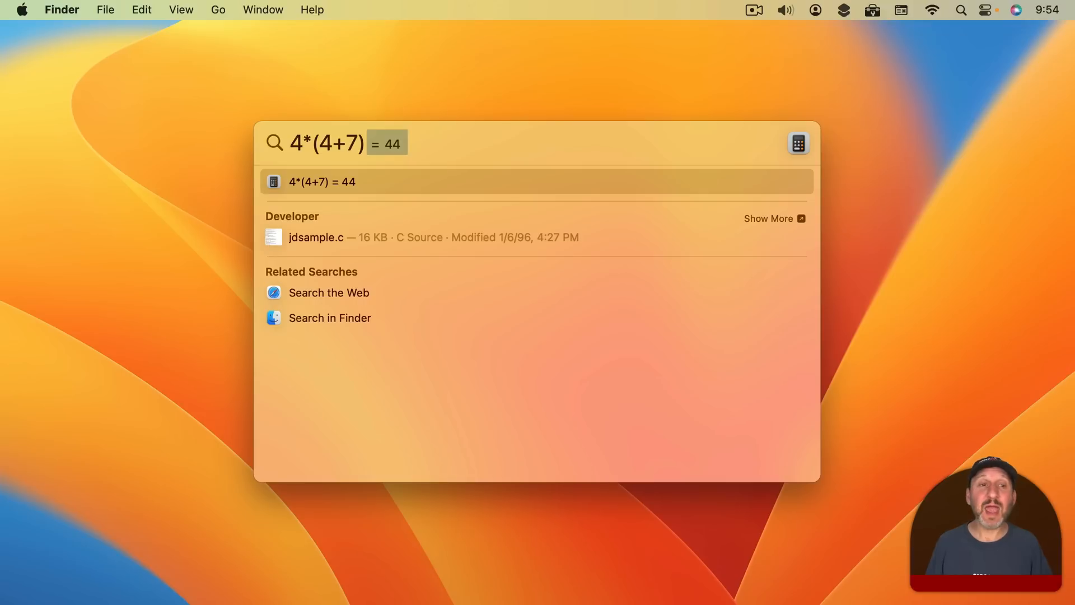